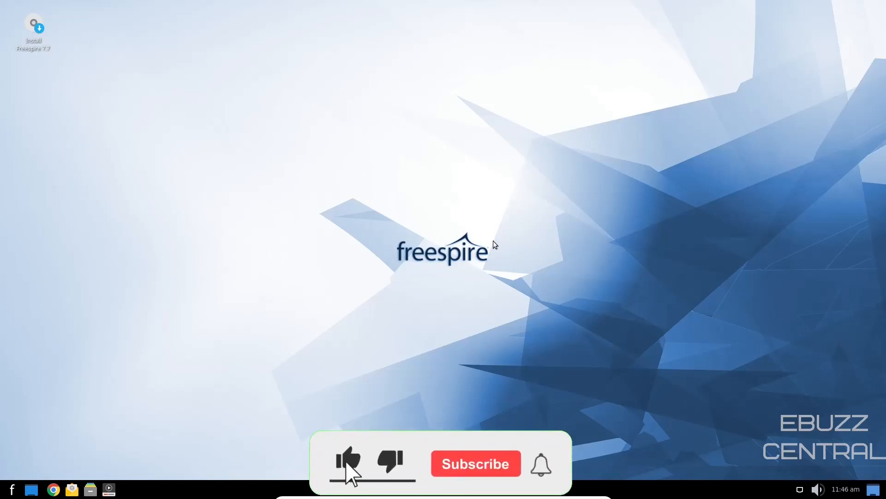
- Scroll freespire.net down to the Freespire 7.7 Released post, its software list and ISO links
left_click(475, 463)
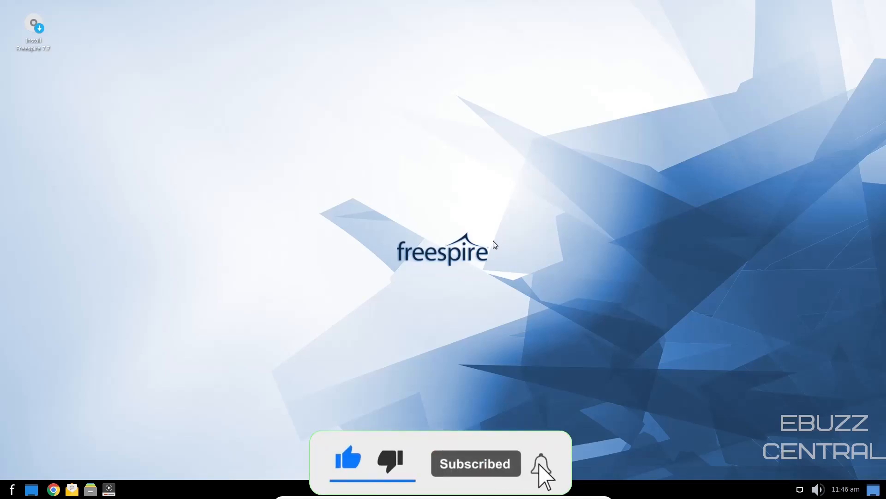
left_click(539, 463)
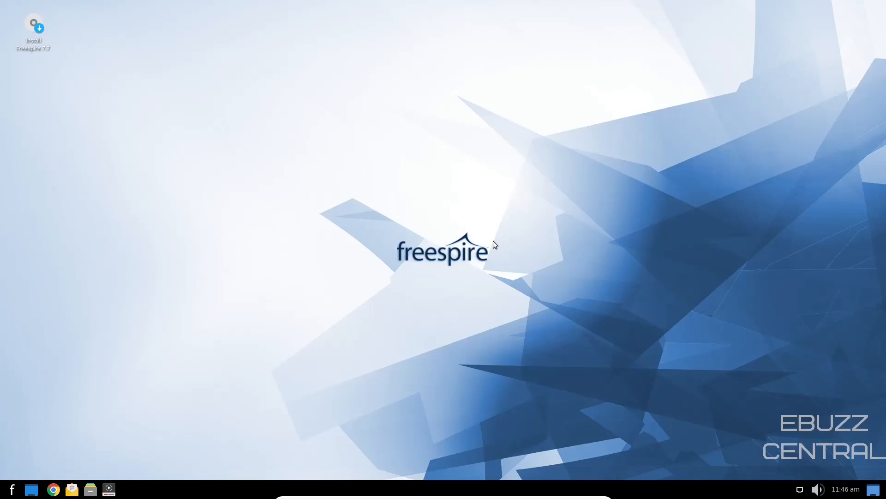
mouse_move(70, 337)
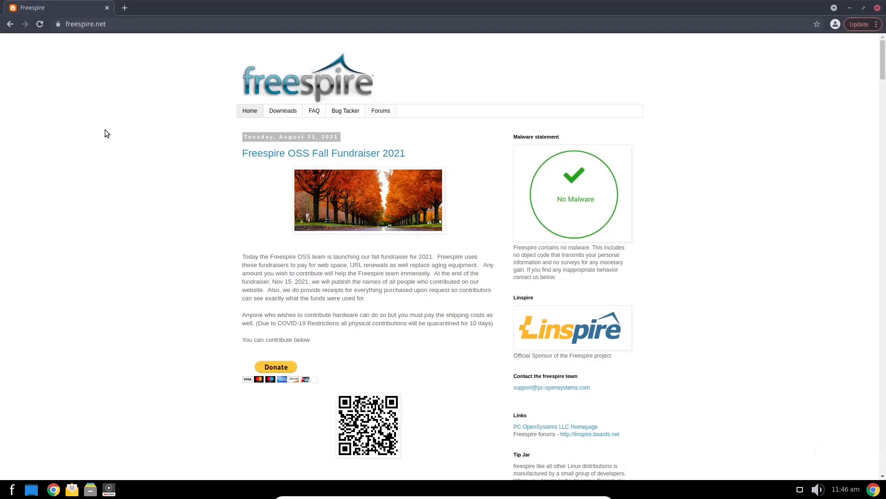
mouse_move(111, 134)
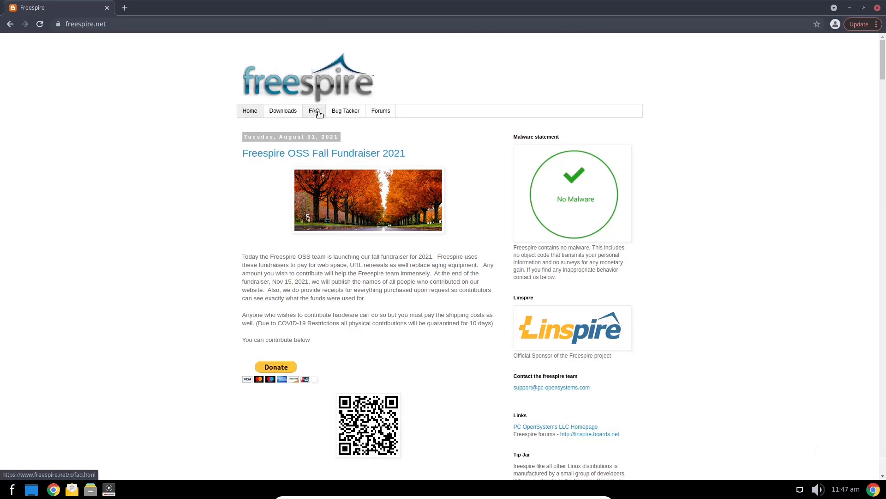
mouse_move(380, 110)
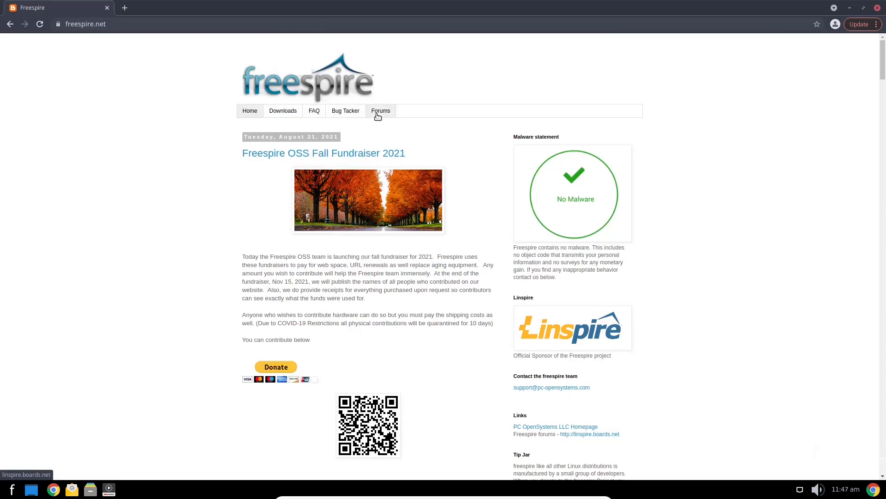
scroll("down", 3)
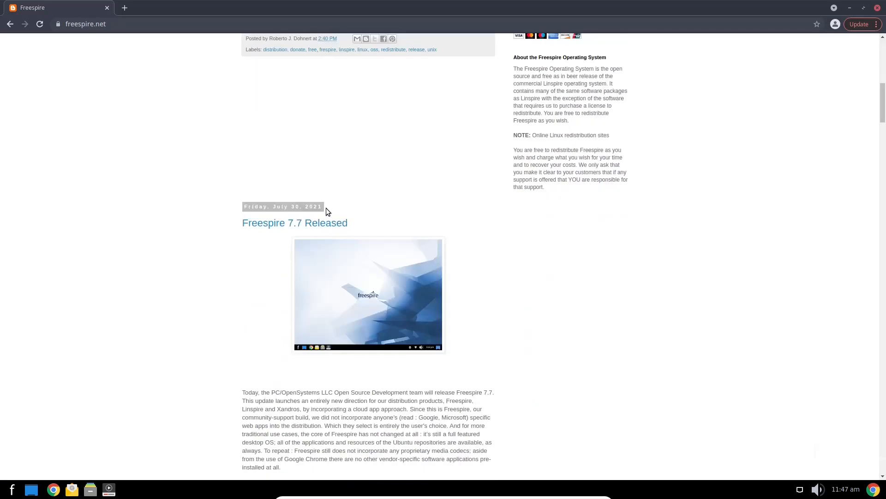
scroll("down", 3)
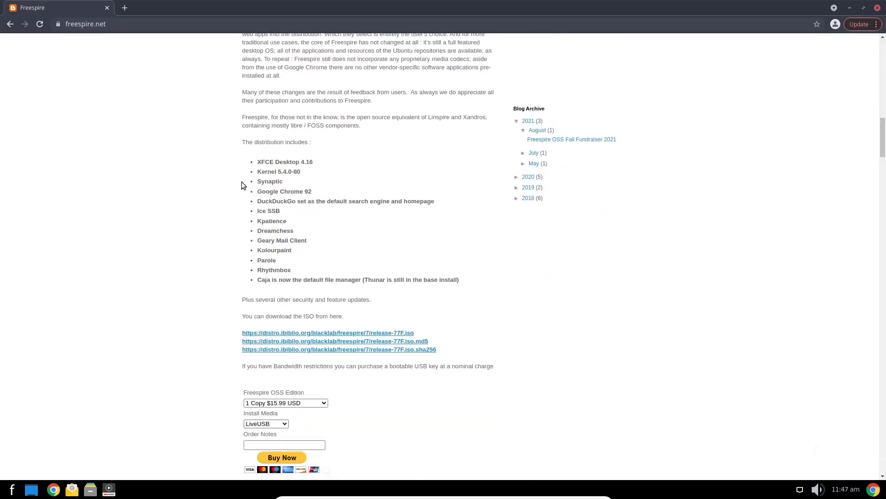
scroll("down", 3)
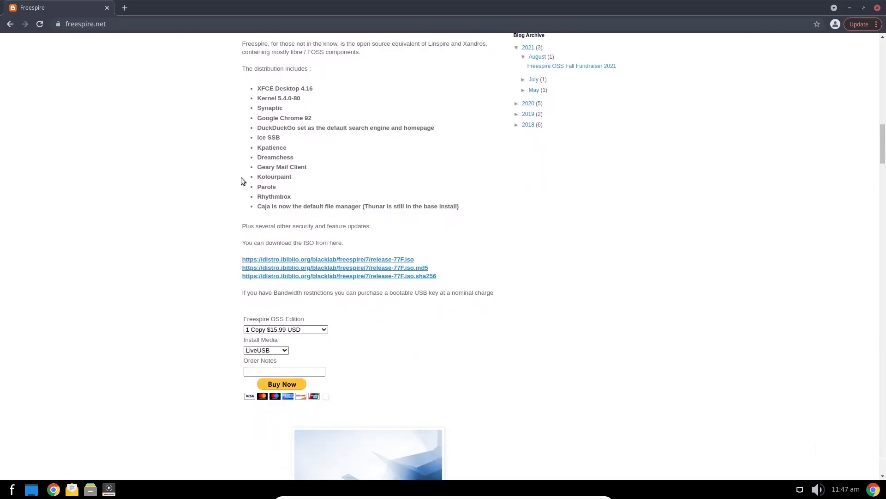
scroll("down", 3)
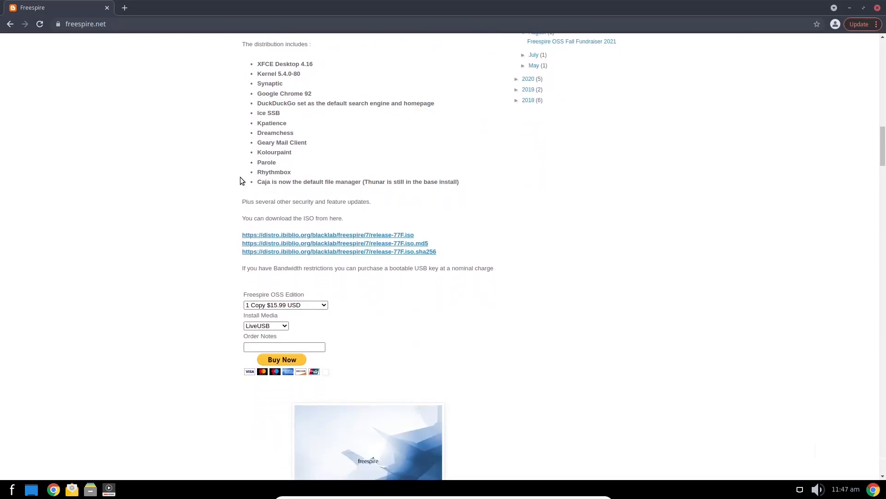
scroll("down", 3)
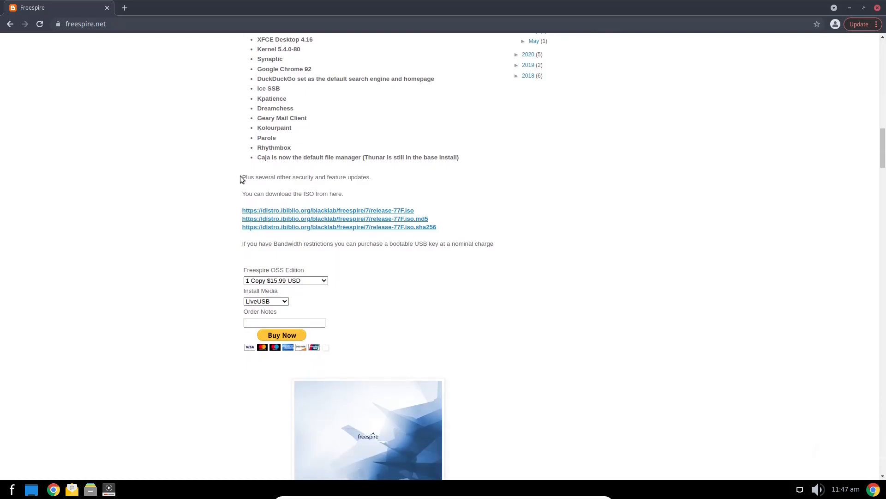
scroll("down", 3)
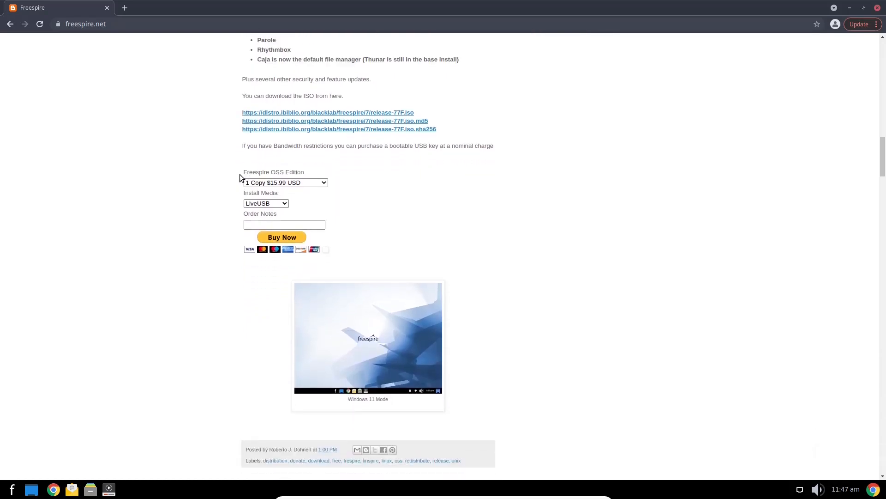
scroll("down", 3)
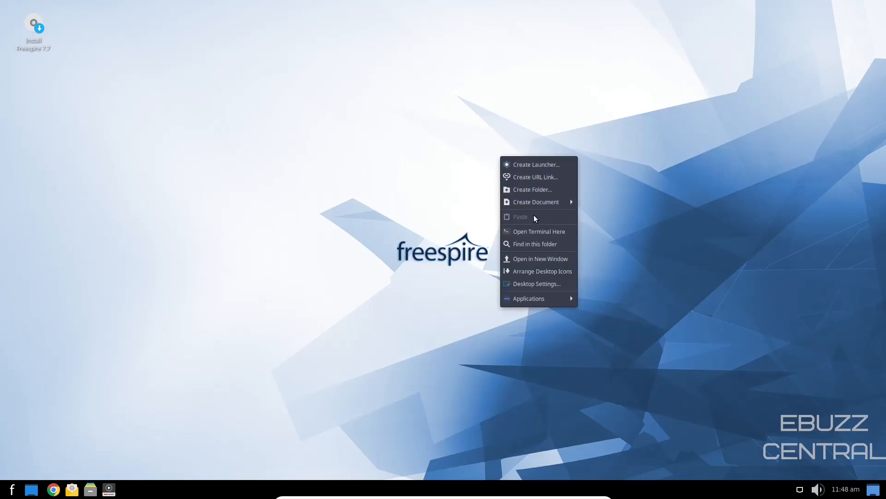
mouse_move(537, 271)
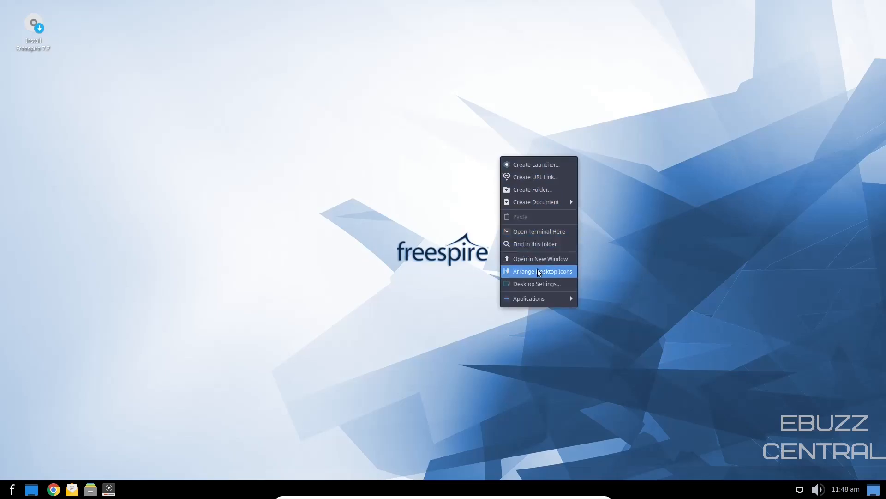
- Choose Desktop Settings from the desktop right-click menu
left_click(542, 271)
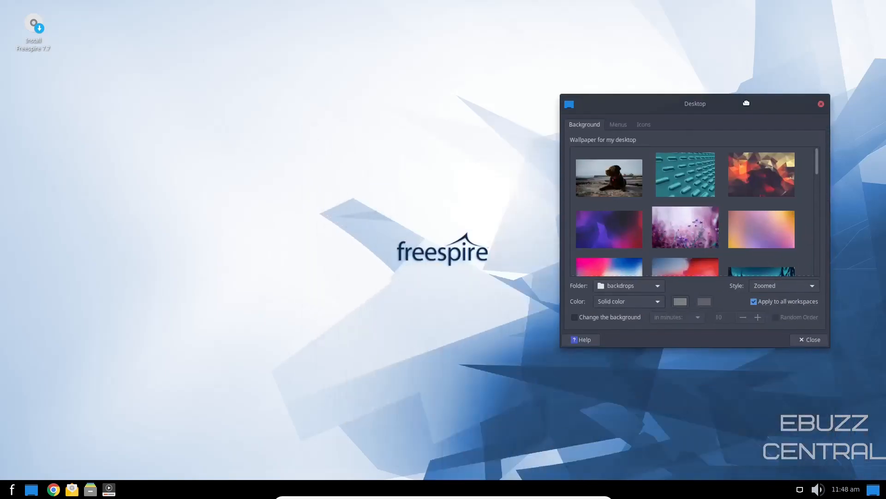
- Try the teal capsules wallpaper, then settle on the forest sunset scene
left_click_drag(695, 103, 493, 101)
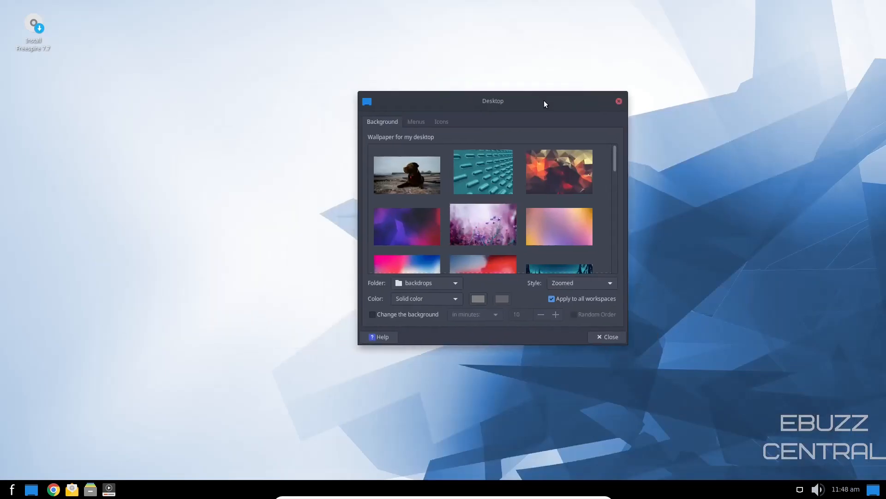
left_click(483, 171)
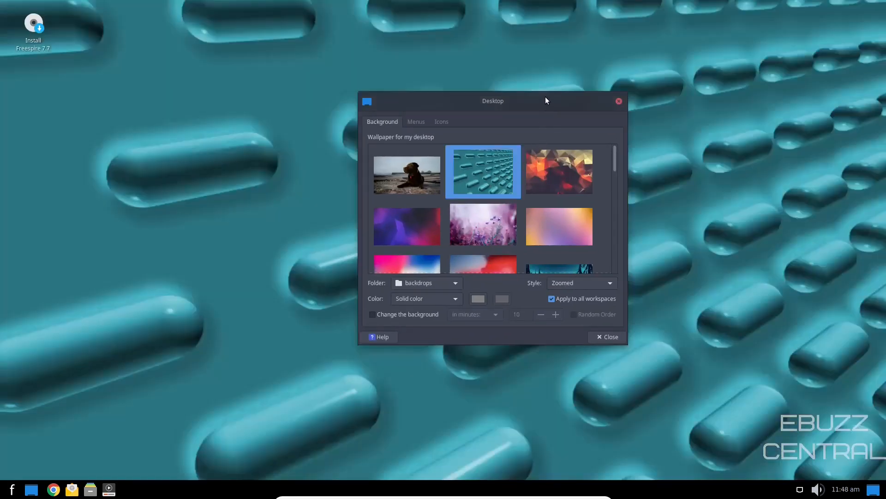
left_click_drag(493, 101, 483, 108)
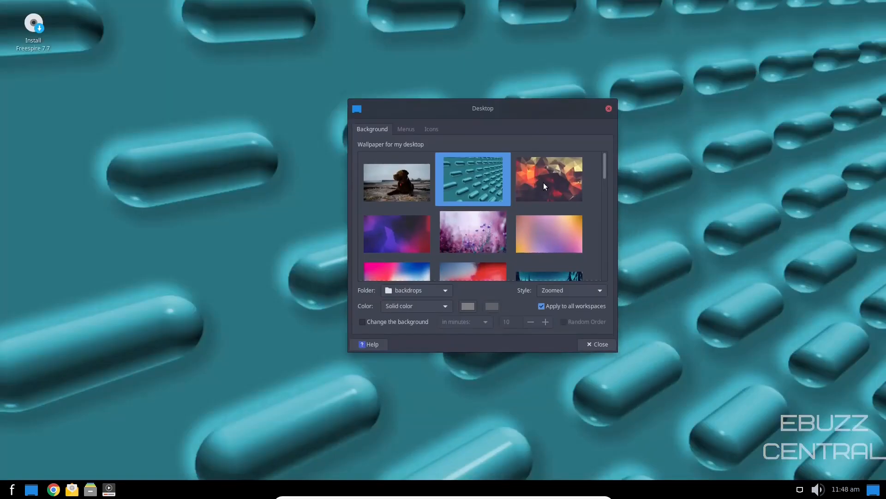
left_click(548, 179)
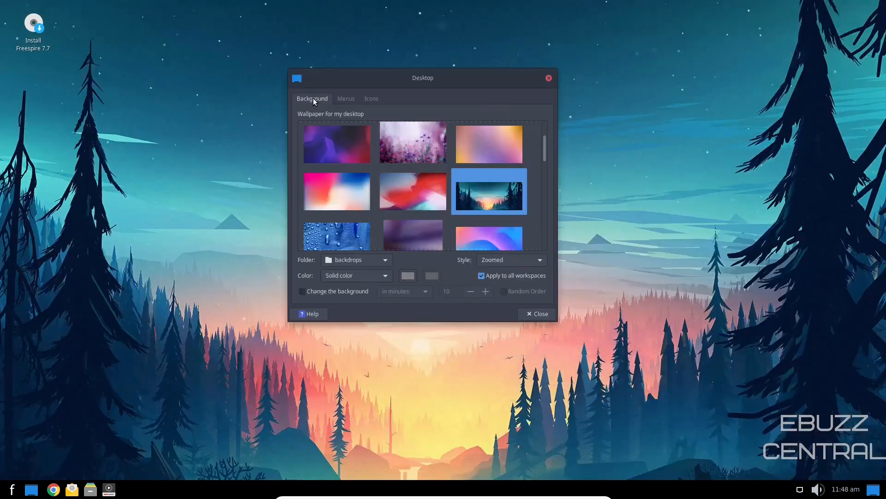
left_click(345, 98)
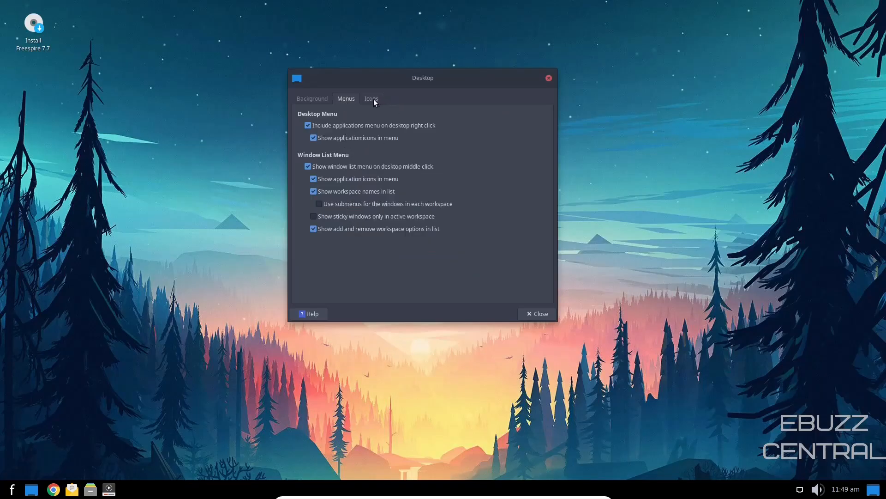
- Tick Home, File System and Trash default icons, untick Trash, and close Desktop settings
left_click(370, 98)
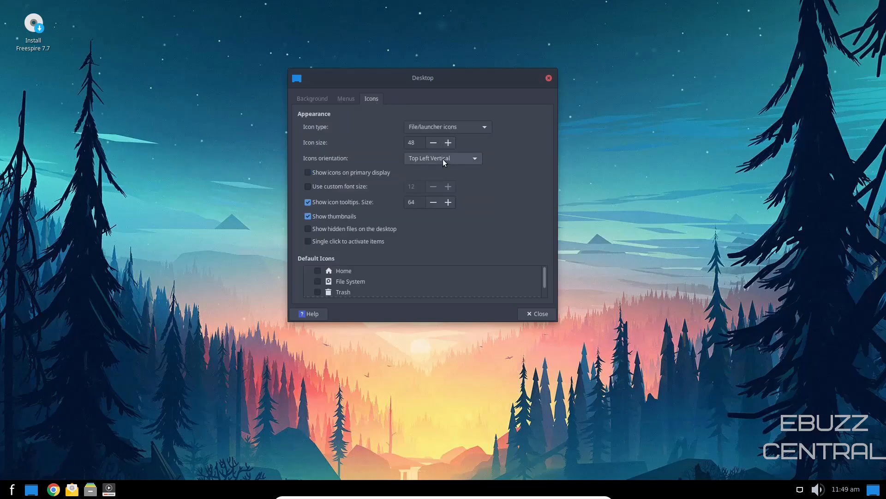
mouse_move(799, 313)
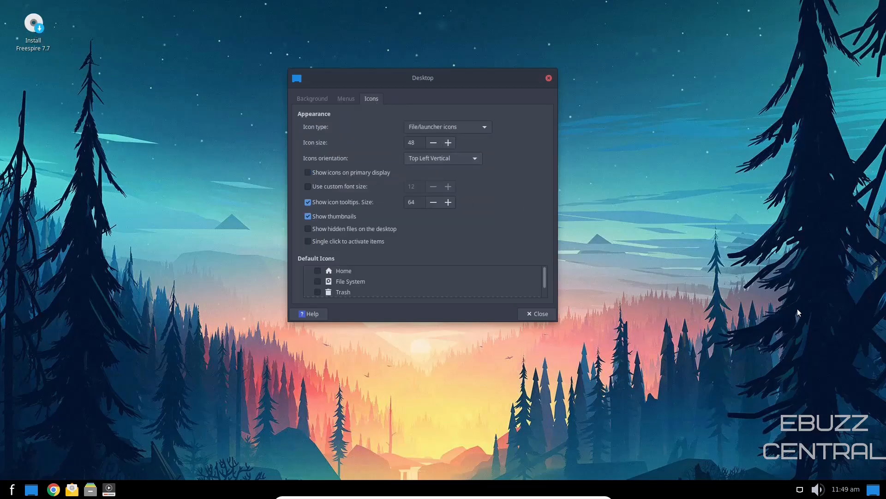
mouse_move(380, 266)
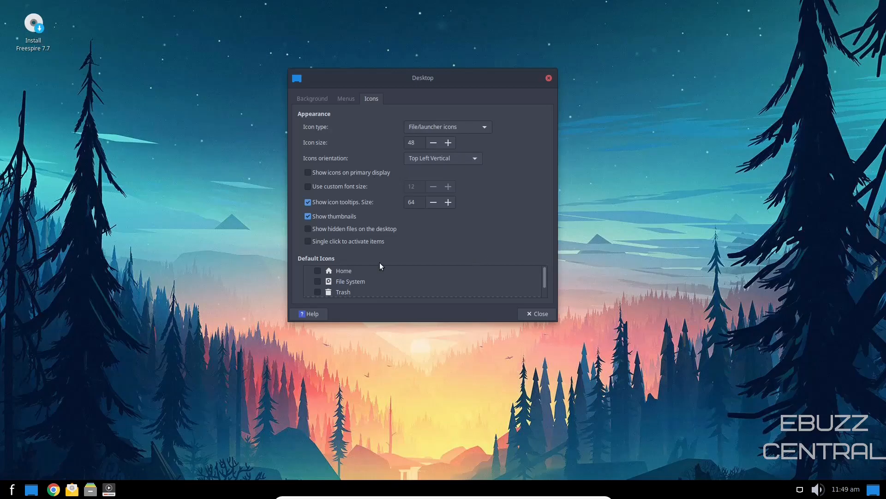
left_click(317, 282)
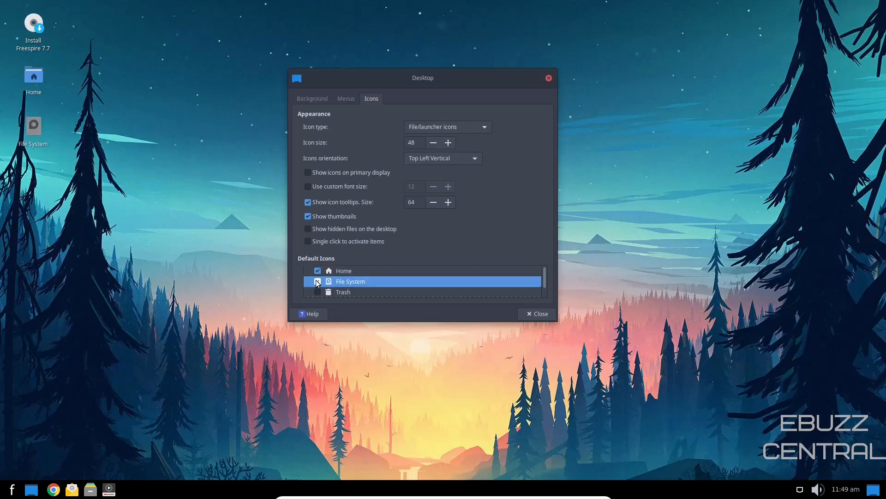
left_click(318, 292)
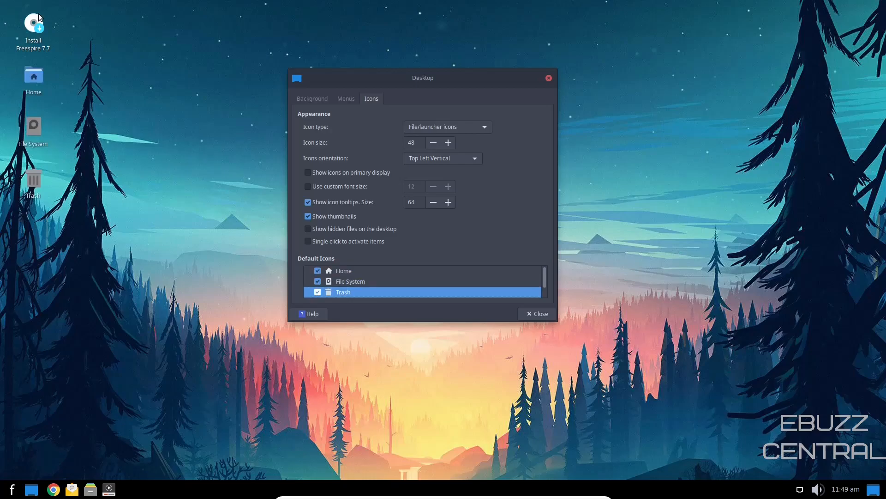
left_click(317, 292)
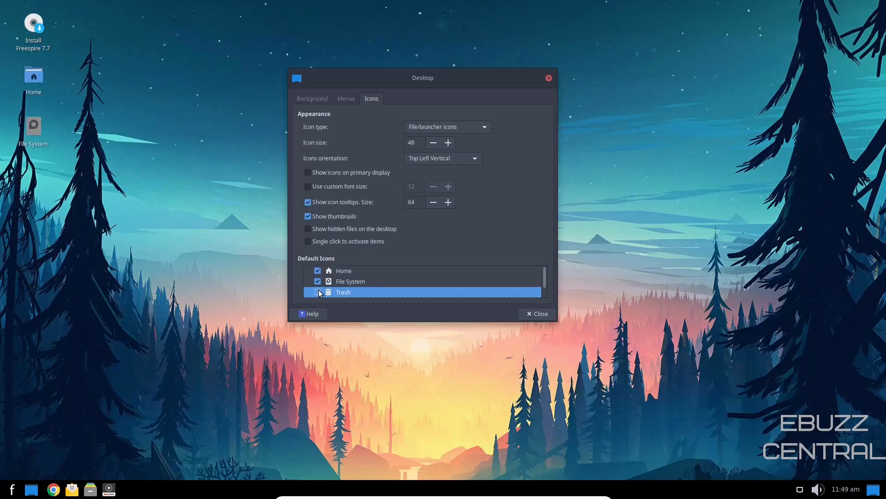
left_click(547, 77)
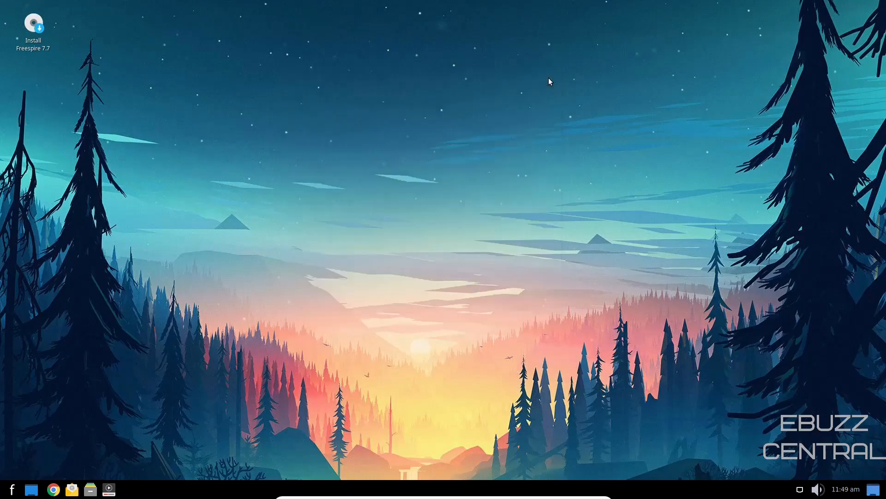
mouse_move(872, 445)
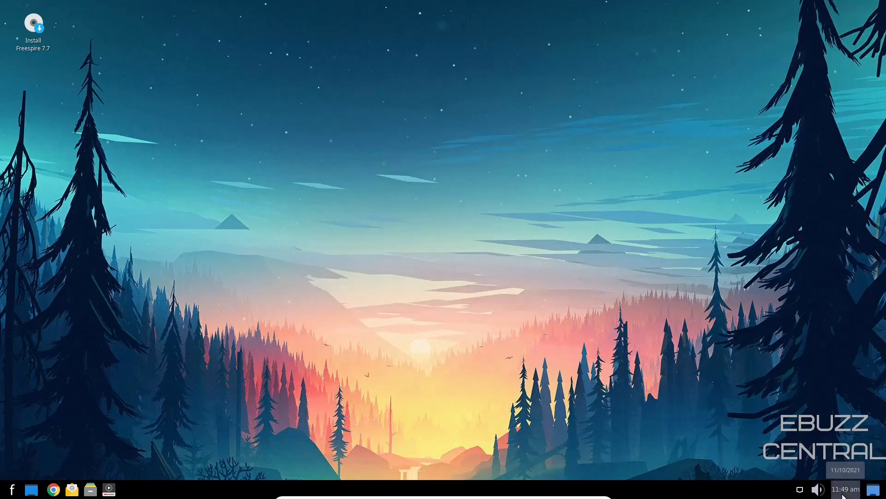
mouse_move(746, 494)
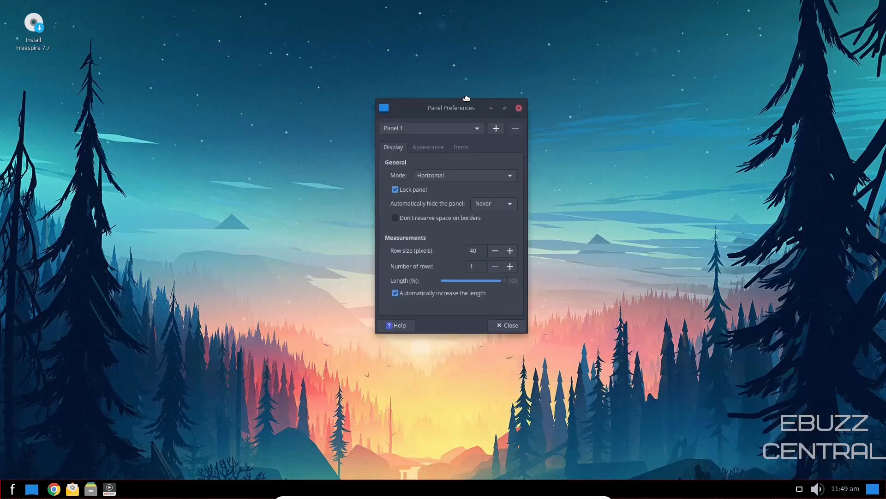
left_click_drag(451, 108, 455, 89)
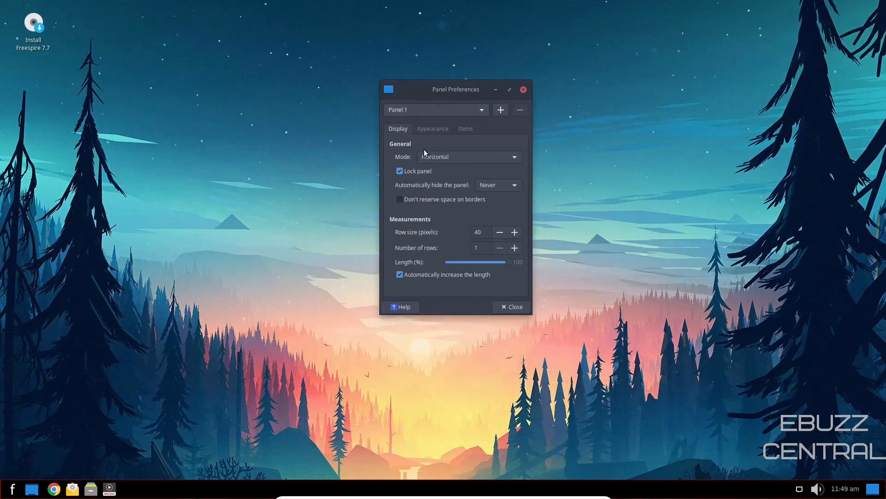
left_click(468, 157)
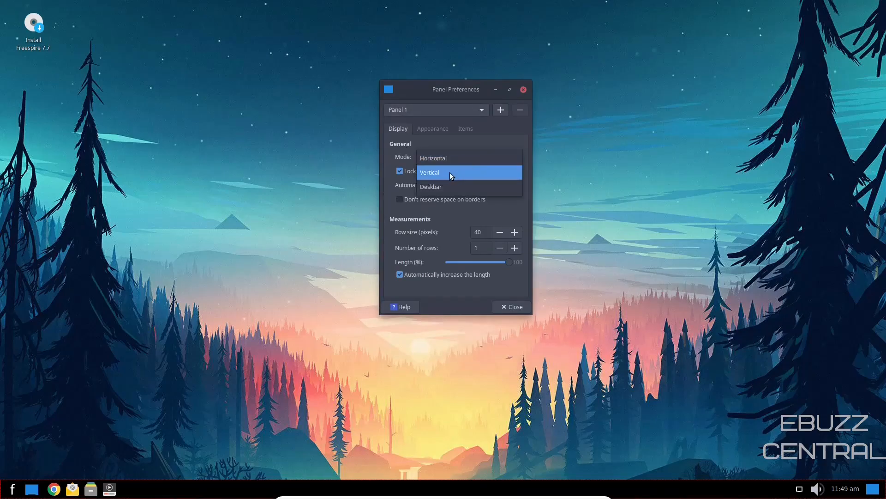
left_click(451, 172)
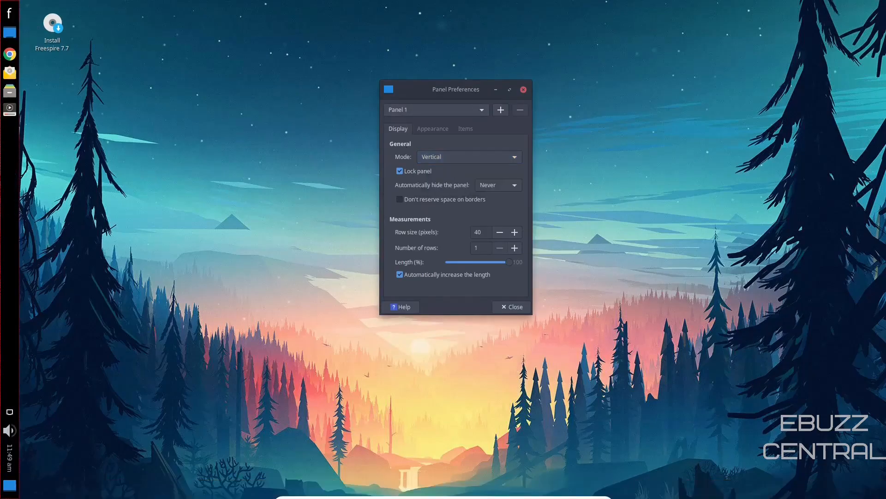
left_click(468, 156)
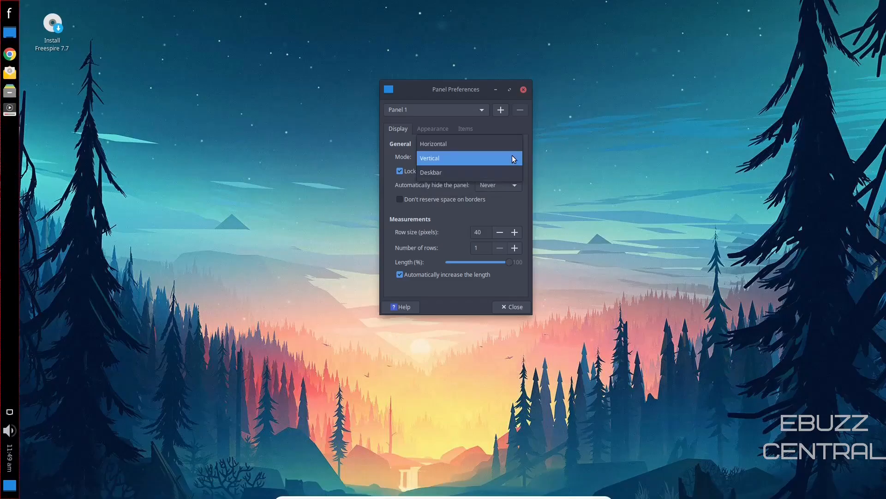
left_click(431, 172)
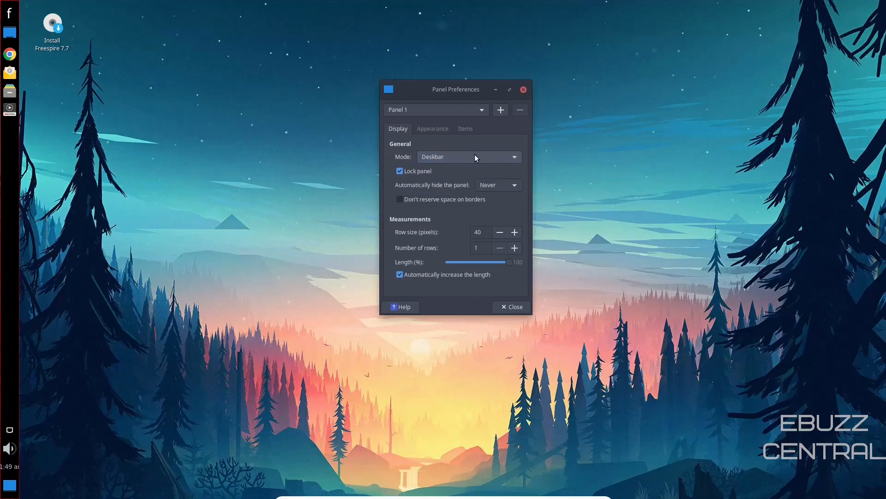
left_click(468, 157)
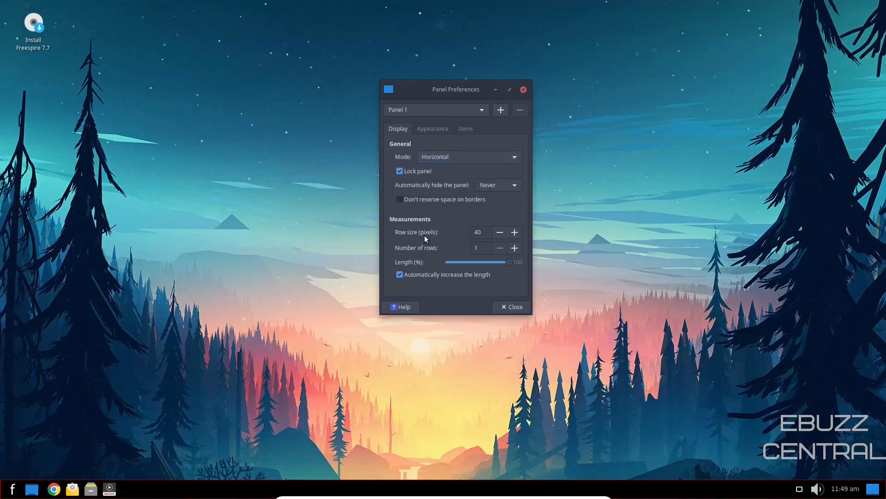
left_click(499, 231)
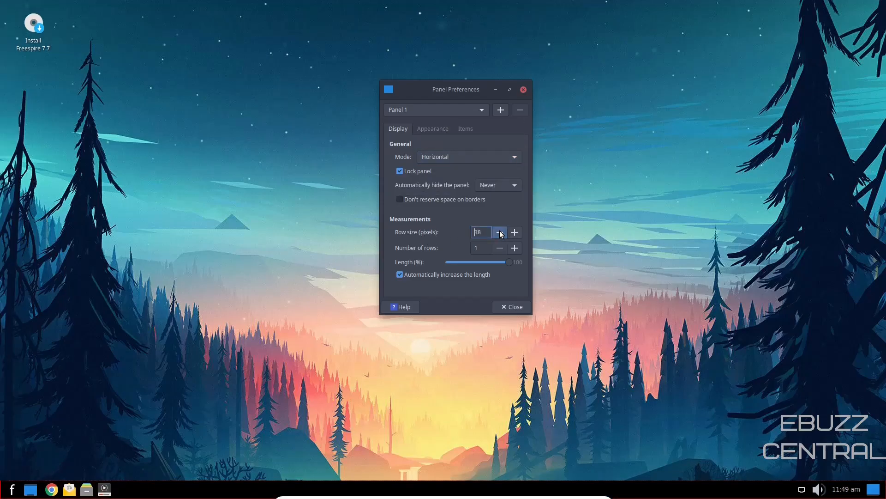
left_click(513, 232)
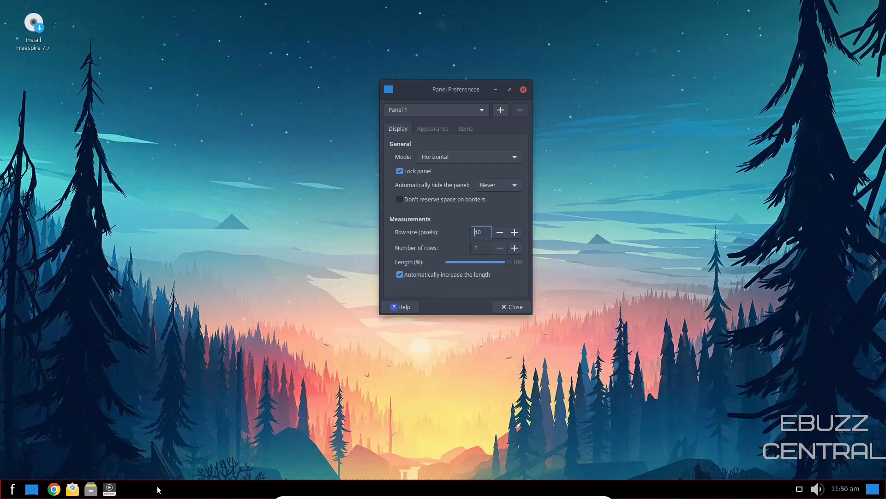
mouse_move(143, 490)
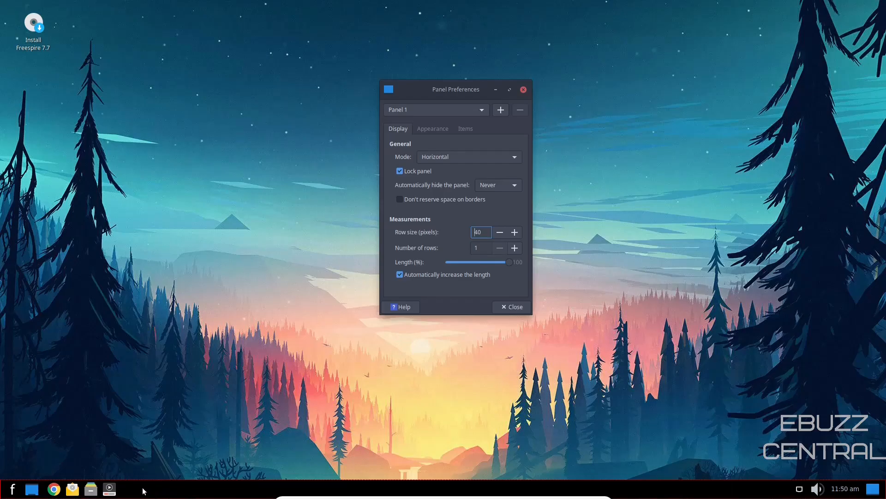
mouse_move(432, 129)
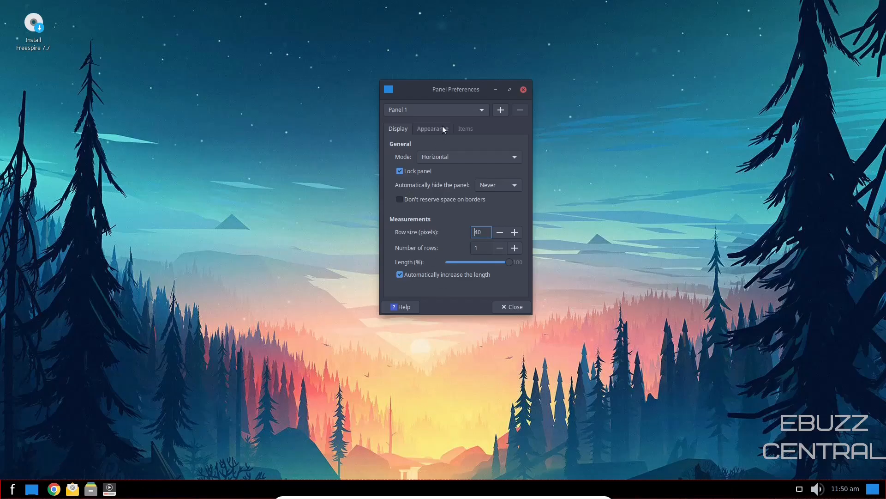
- Enable panel Dark mode, try the None background style, then restore Solid color
left_click(432, 128)
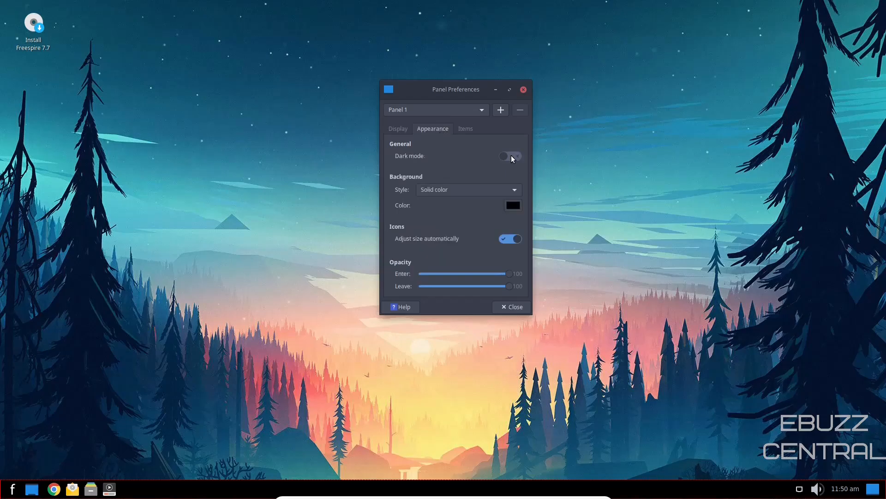
left_click(509, 156)
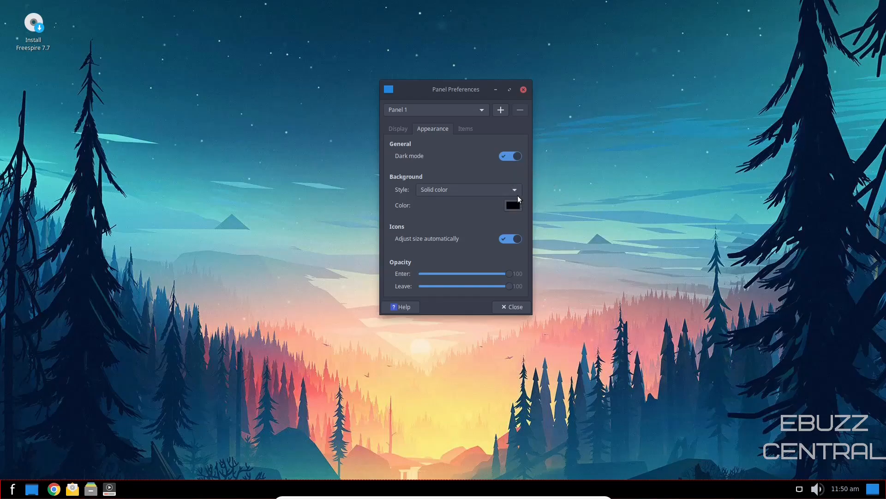
left_click(466, 190)
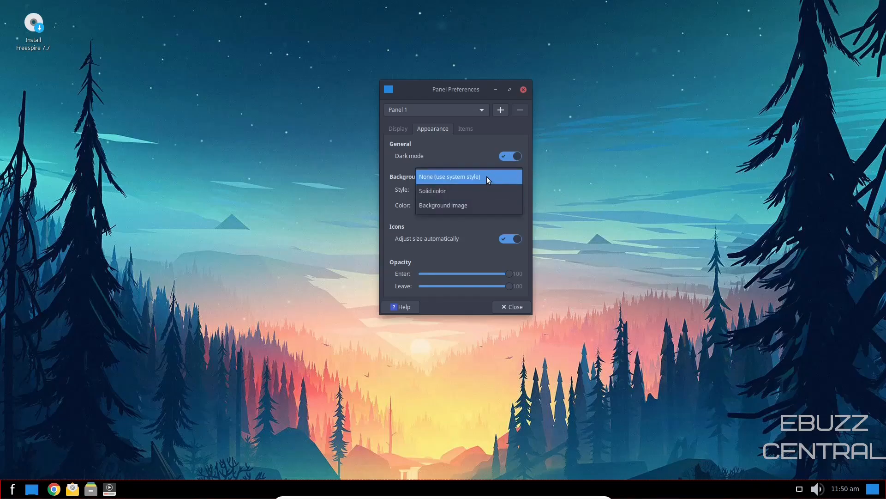
left_click(449, 176)
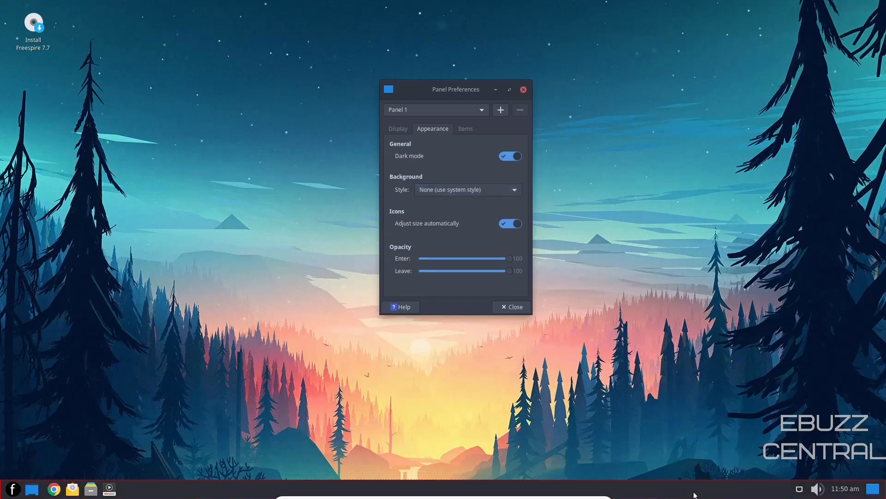
left_click(466, 189)
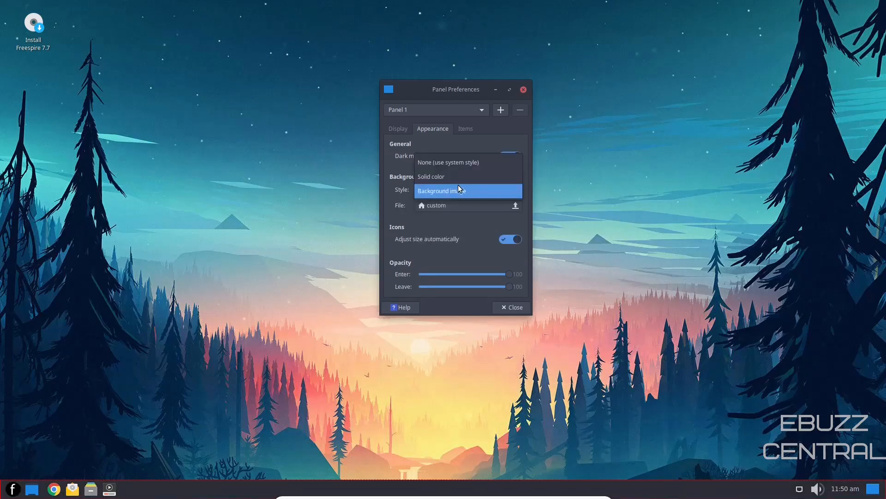
left_click(431, 176)
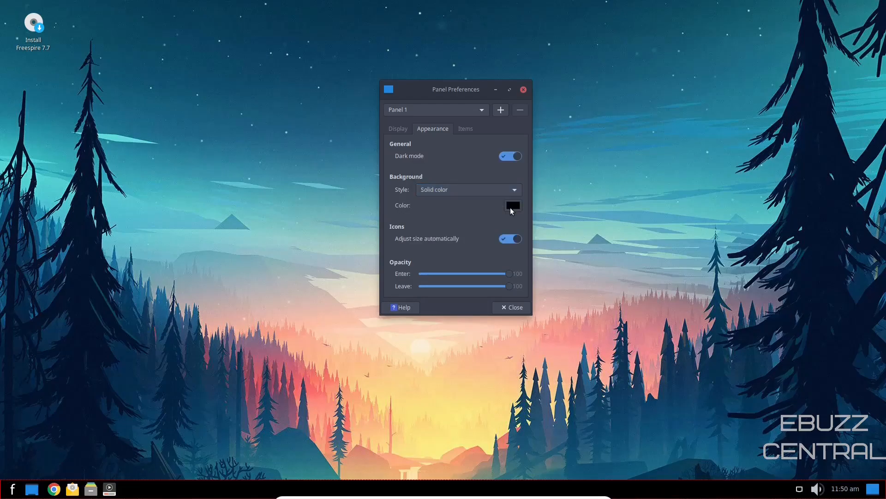
mouse_move(381, 223)
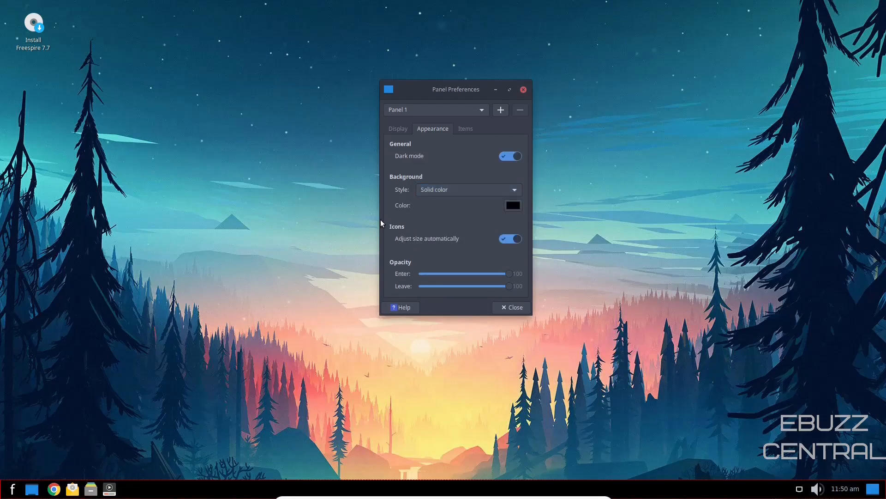
mouse_move(453, 248)
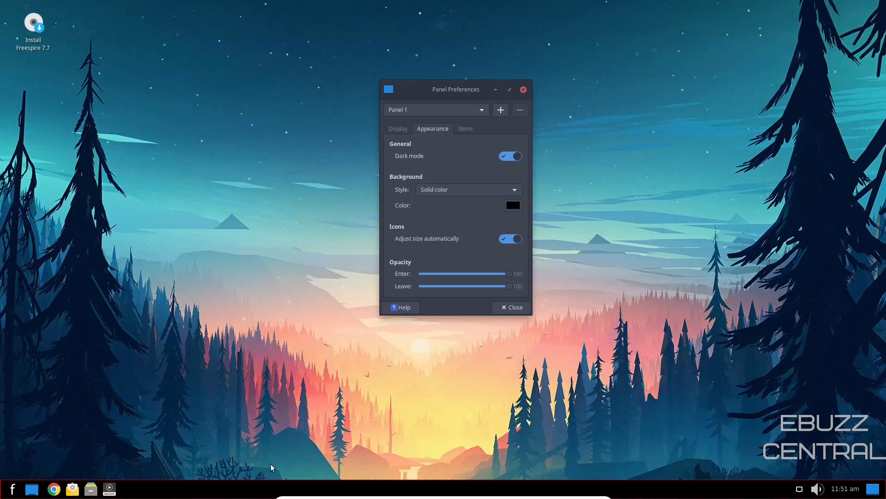
left_click(466, 128)
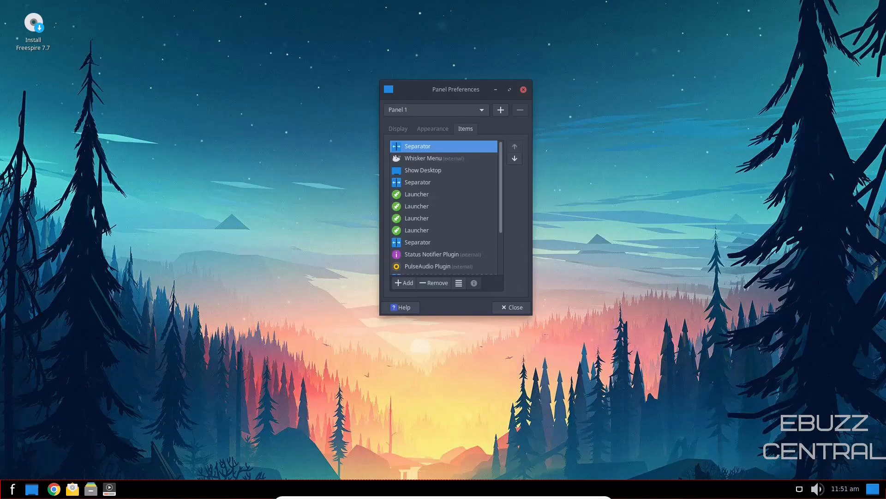
mouse_move(418, 186)
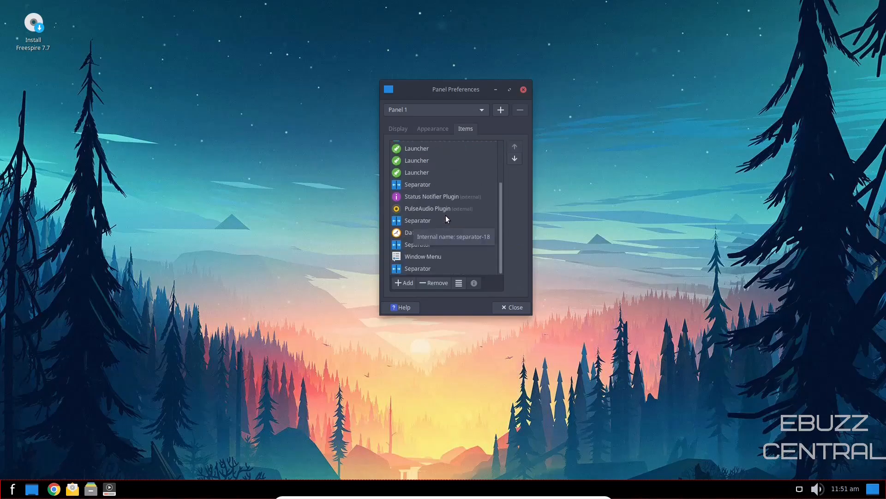
mouse_move(449, 234)
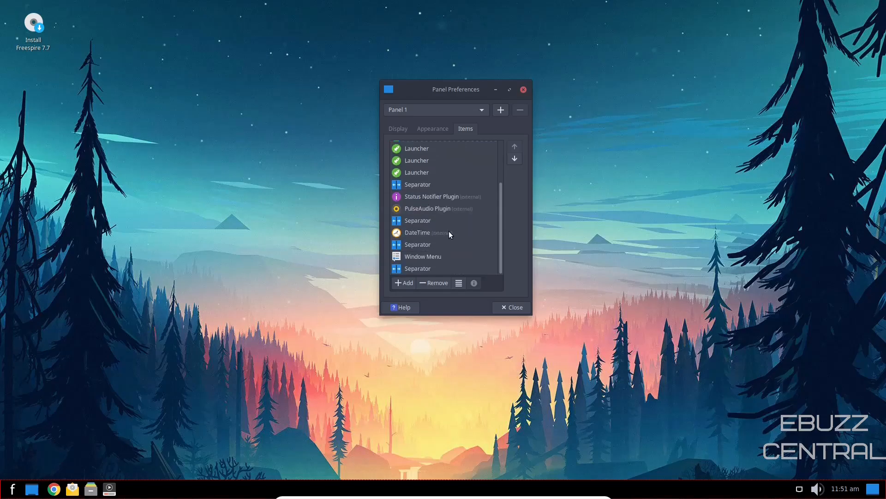
- Select the last Separator, browse the Add New Items catalogue, and close Panel Preferences
left_click(418, 268)
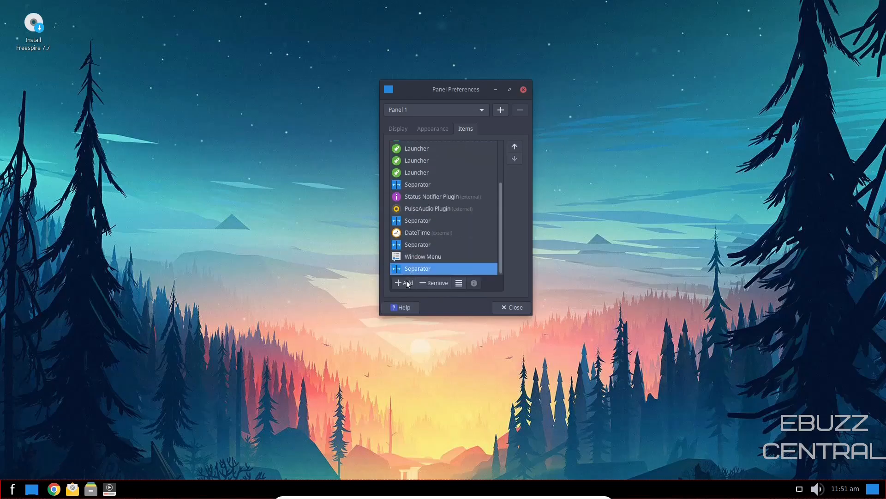
left_click(402, 283)
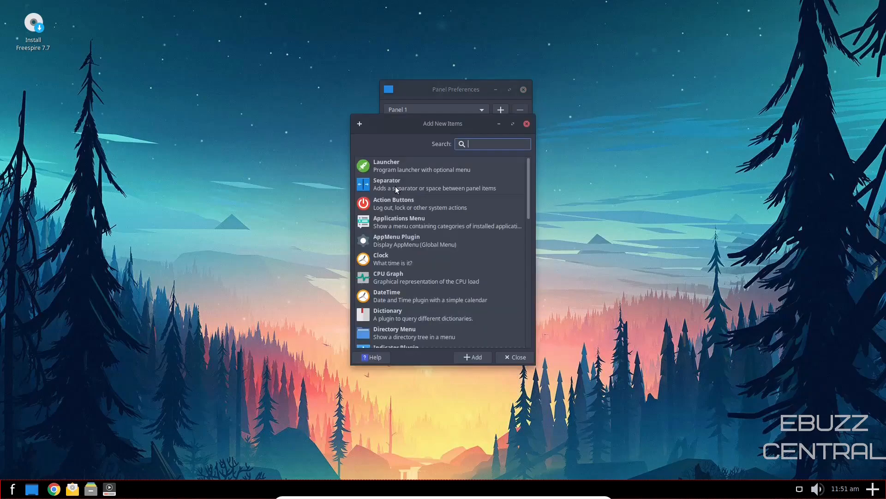
scroll("down", 3)
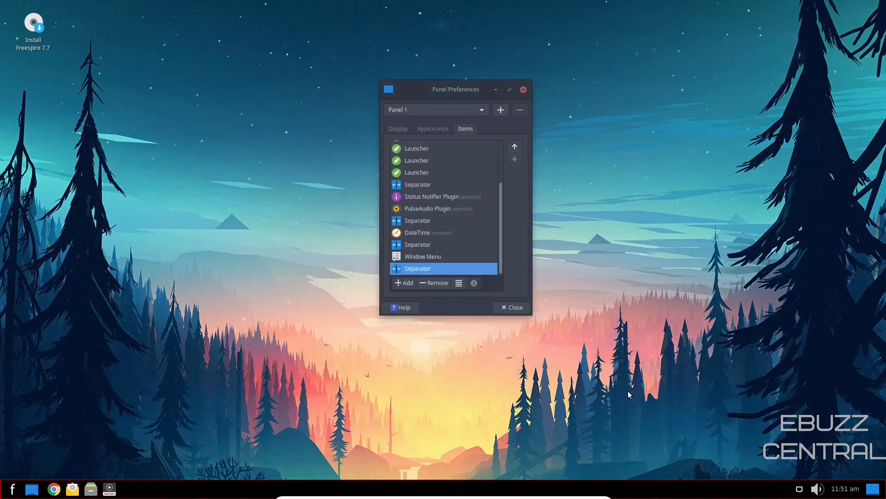
mouse_move(536, 151)
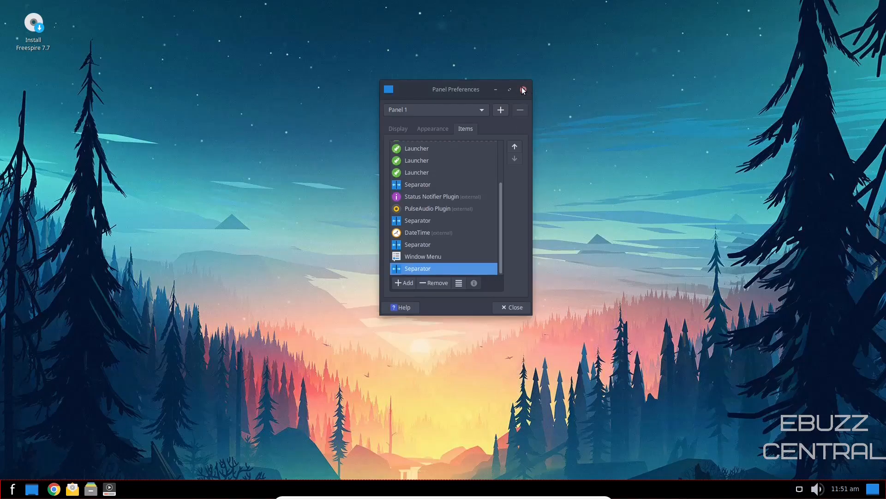
left_click(521, 89)
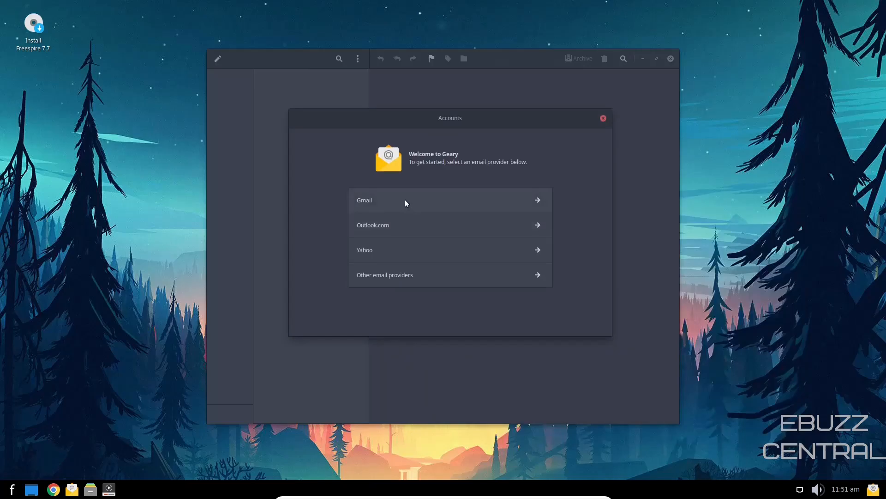
mouse_move(418, 283)
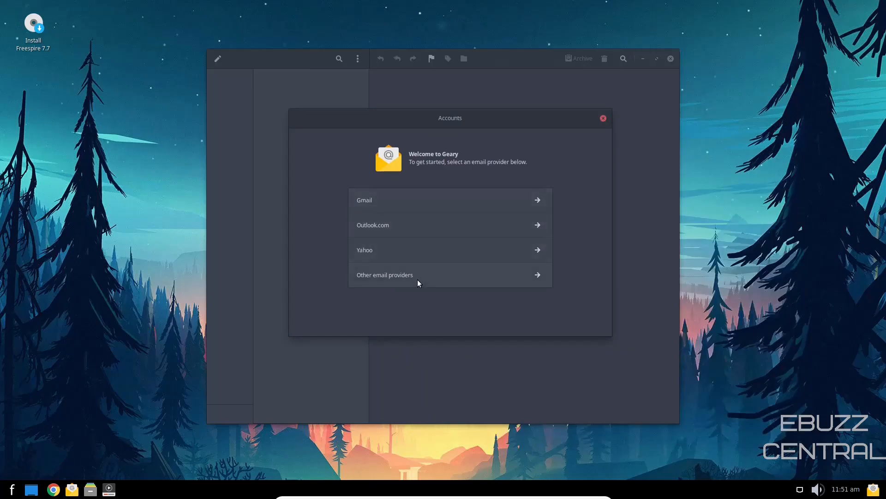
mouse_move(425, 230)
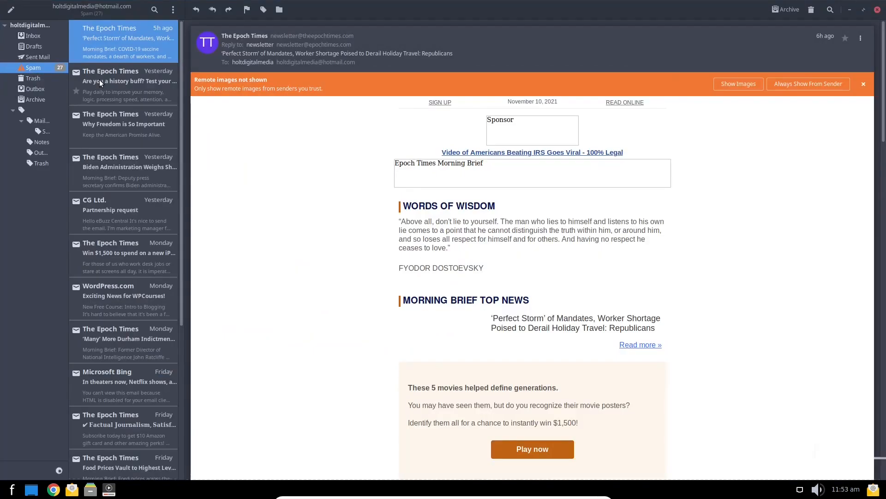
mouse_move(351, 424)
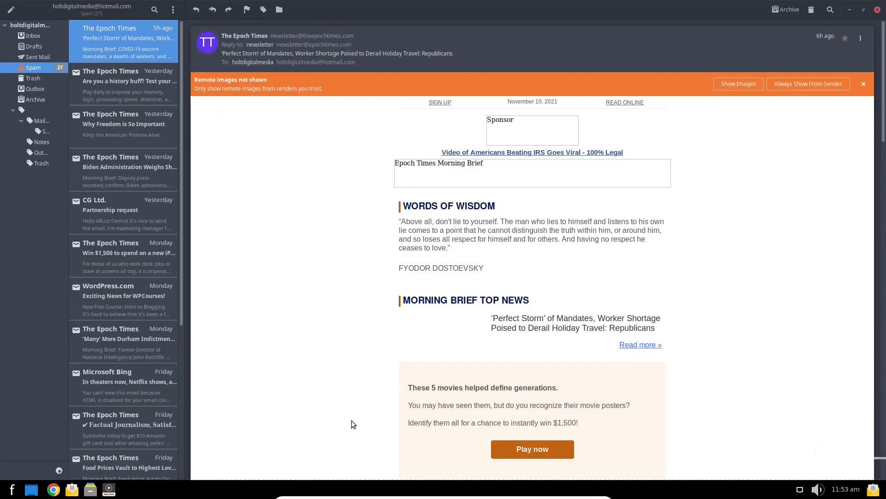
mouse_move(412, 146)
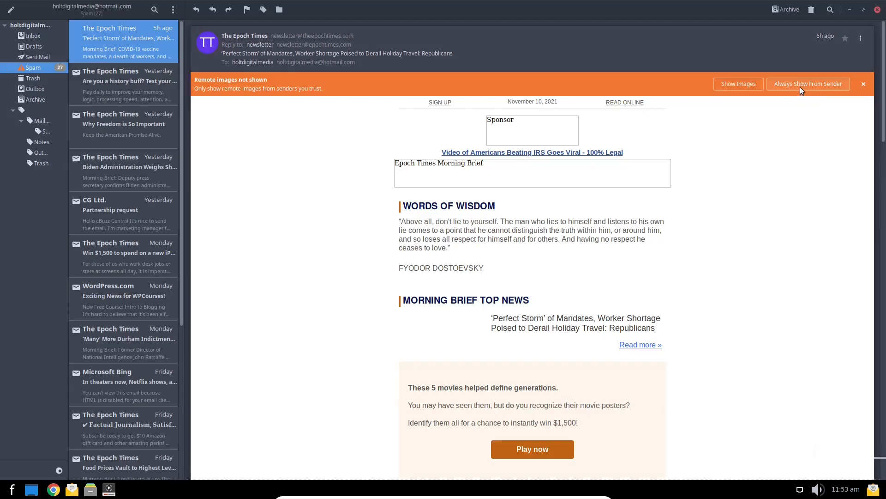
- Always show images from The Epoch Times sender, revisit Spam, and close Geary
left_click(737, 84)
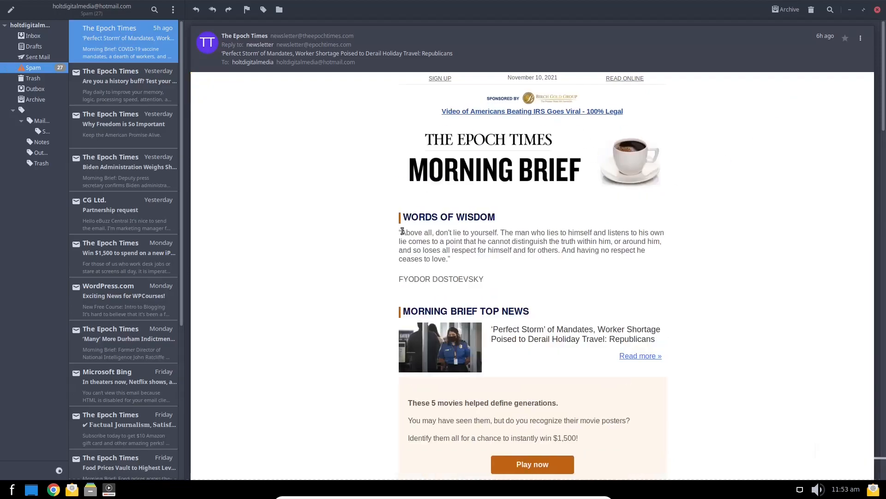
scroll("down", 3)
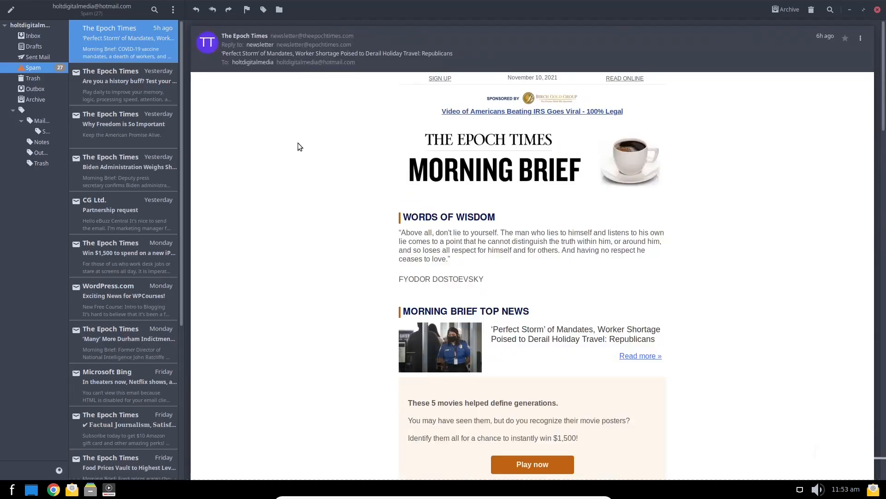
mouse_move(24, 43)
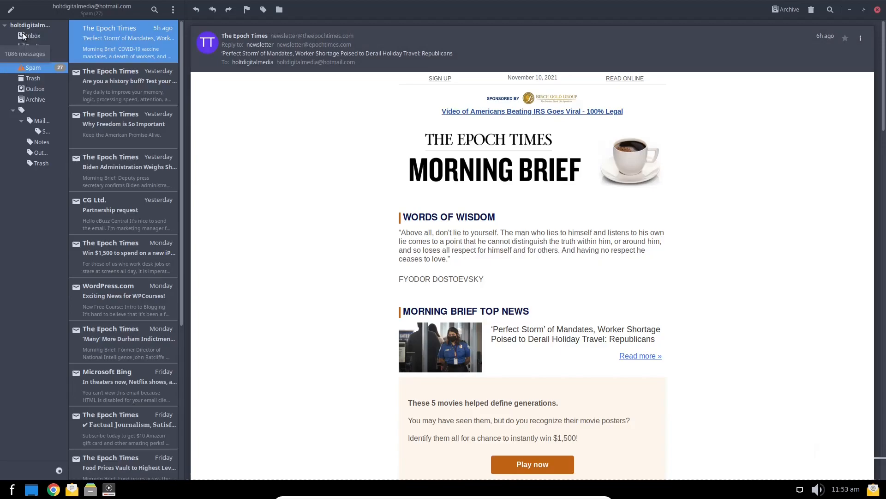
left_click(33, 68)
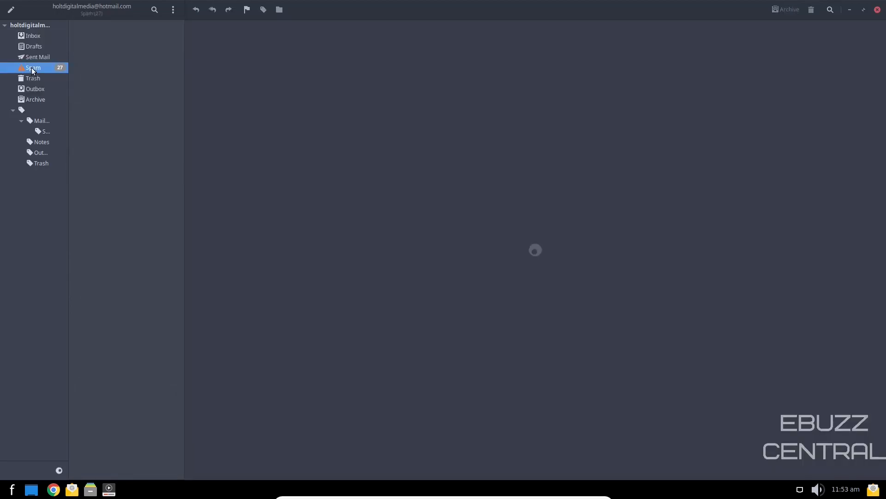
left_click(32, 68)
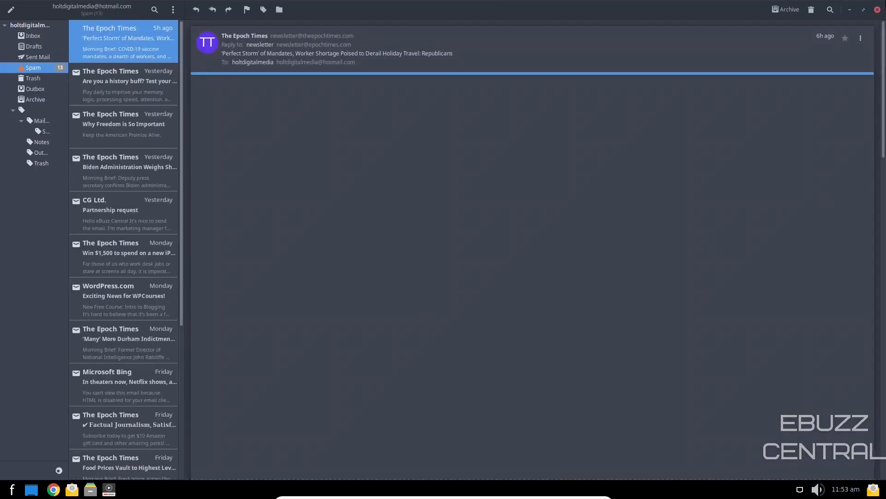
left_click(878, 10)
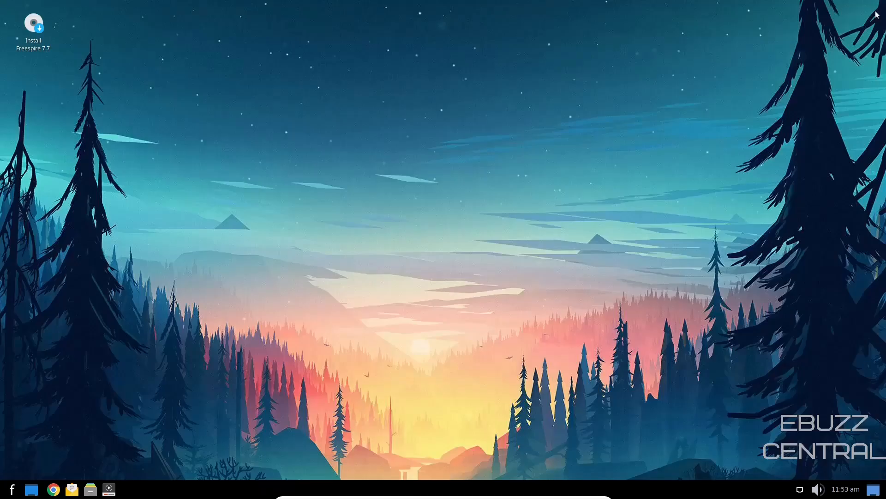
mouse_move(89, 489)
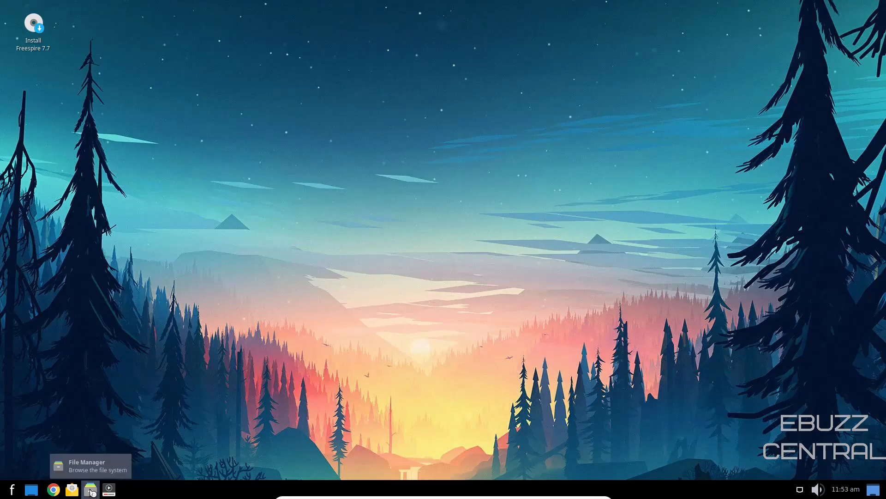
left_click(89, 489)
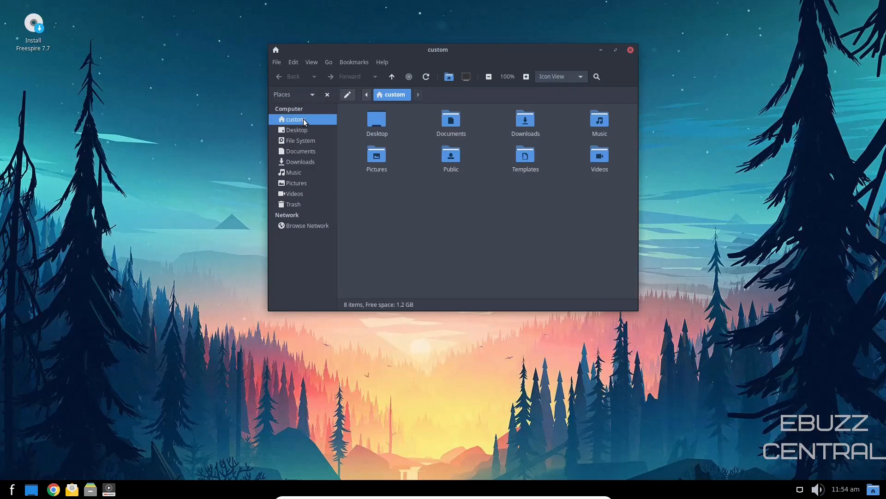
mouse_move(425, 101)
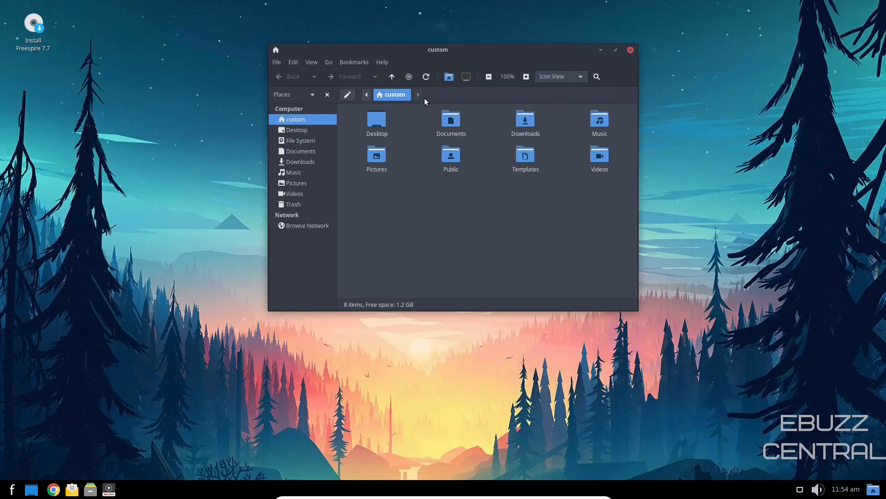
left_click(525, 76)
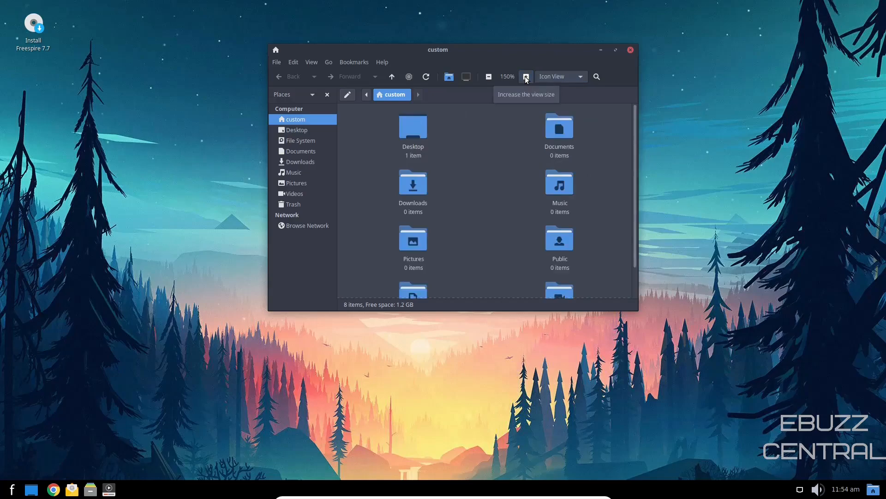
left_click(488, 76)
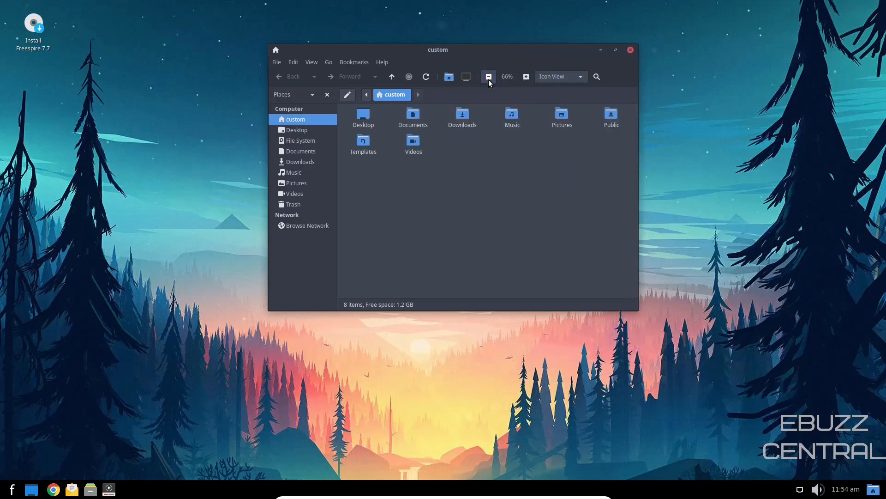
left_click(524, 76)
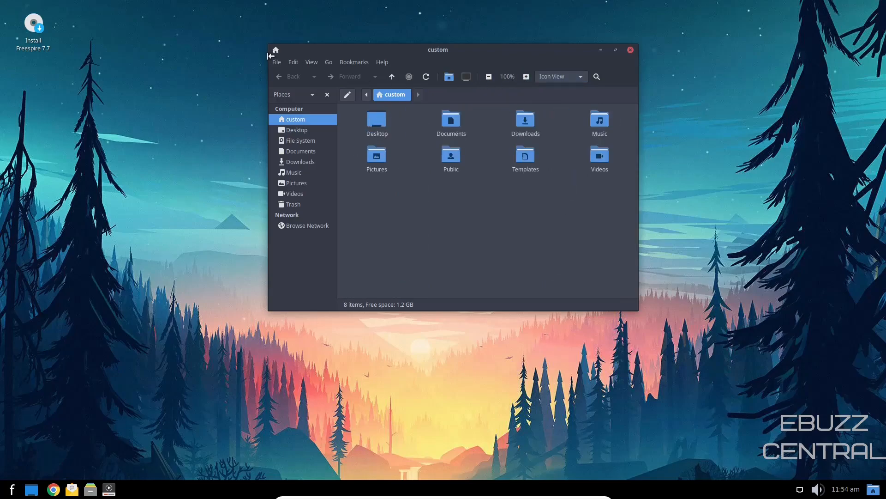
mouse_move(446, 52)
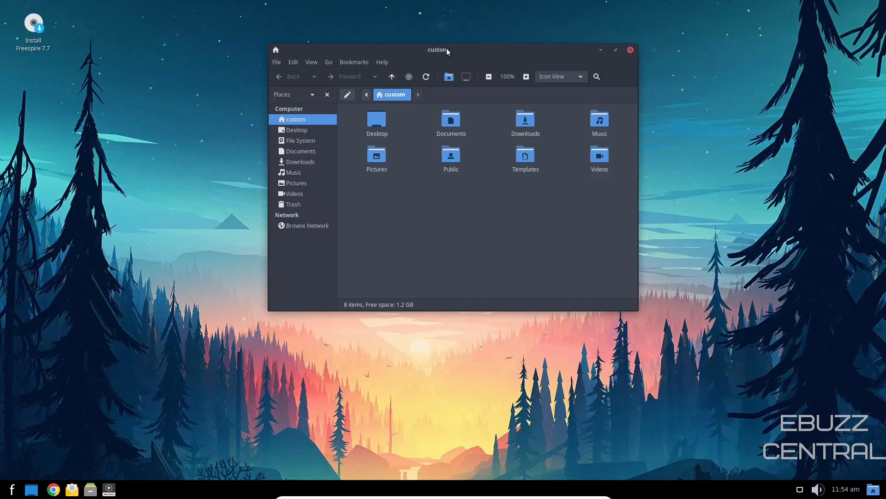
left_click_drag(438, 49, 462, 86)
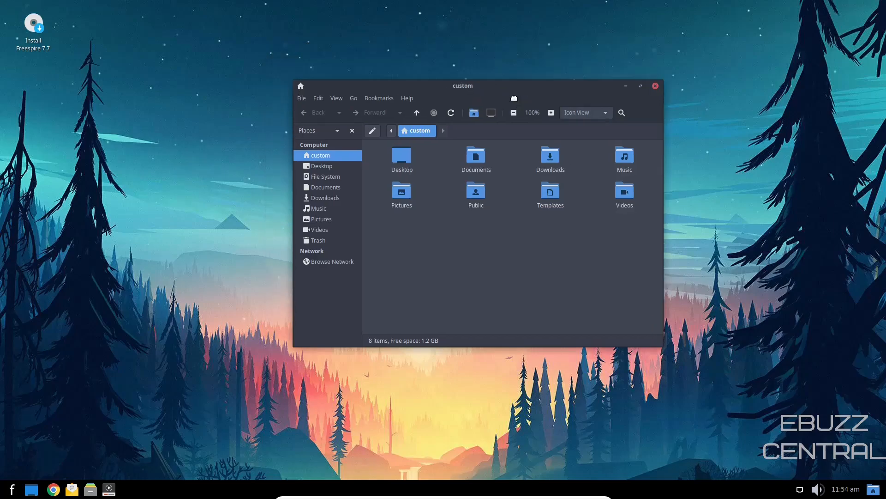
left_click_drag(462, 86, 407, 87)
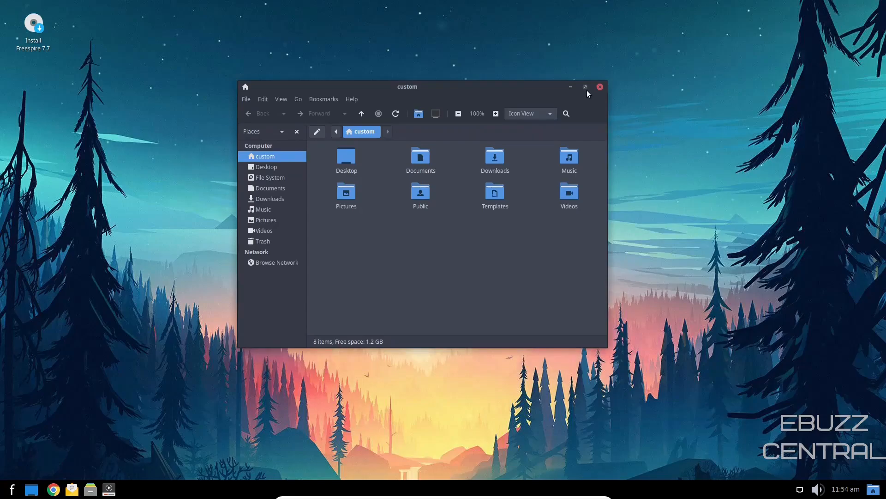
left_click(600, 86)
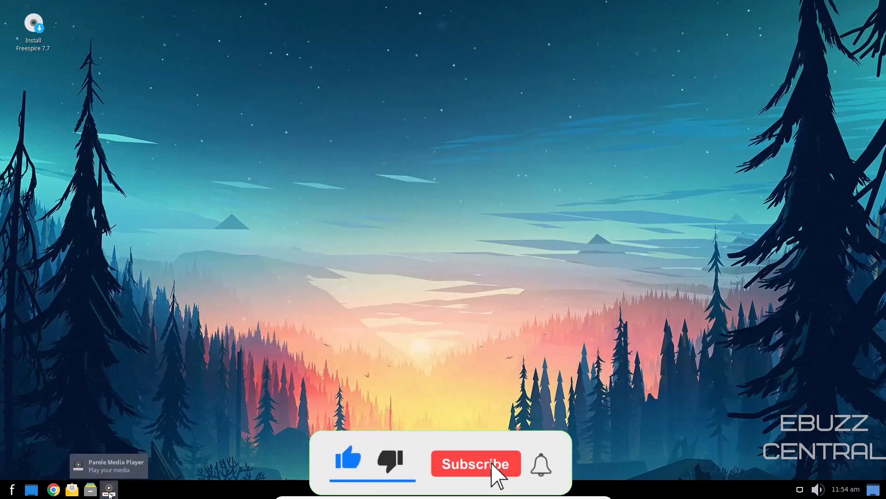
- Open the Freespire applications menu and list the Accessories programs
left_click(475, 464)
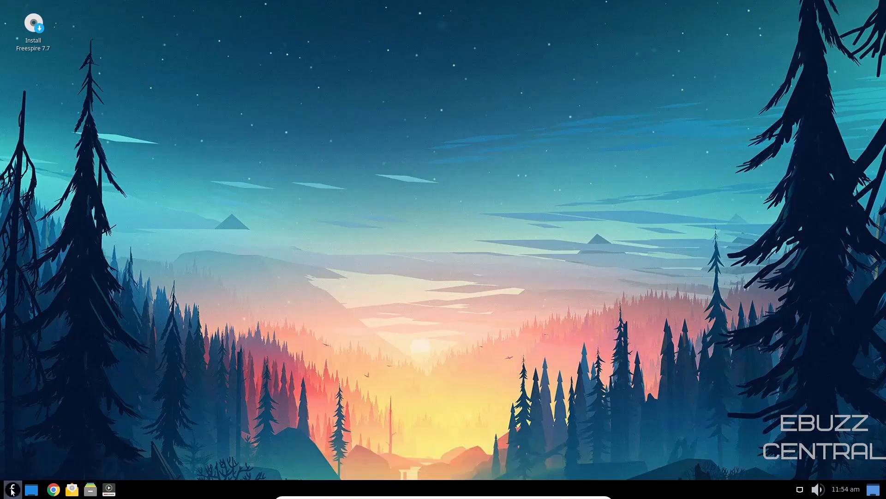
left_click(10, 489)
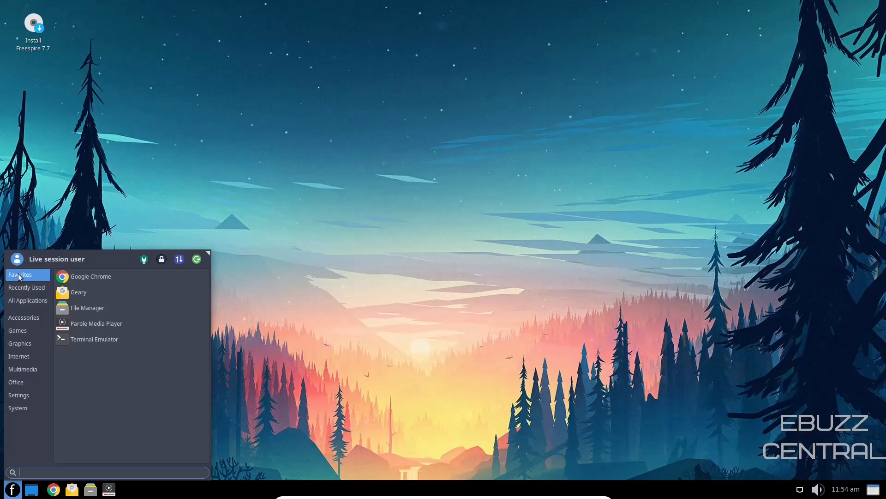
mouse_move(24, 317)
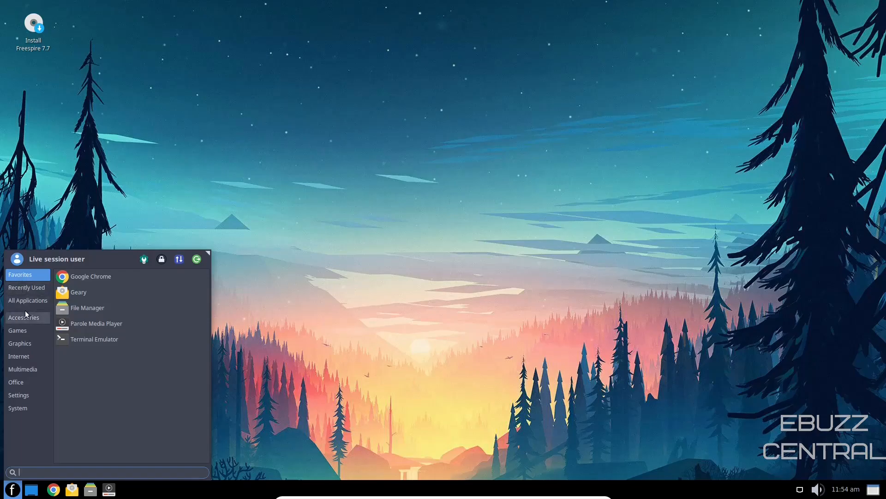
left_click(23, 317)
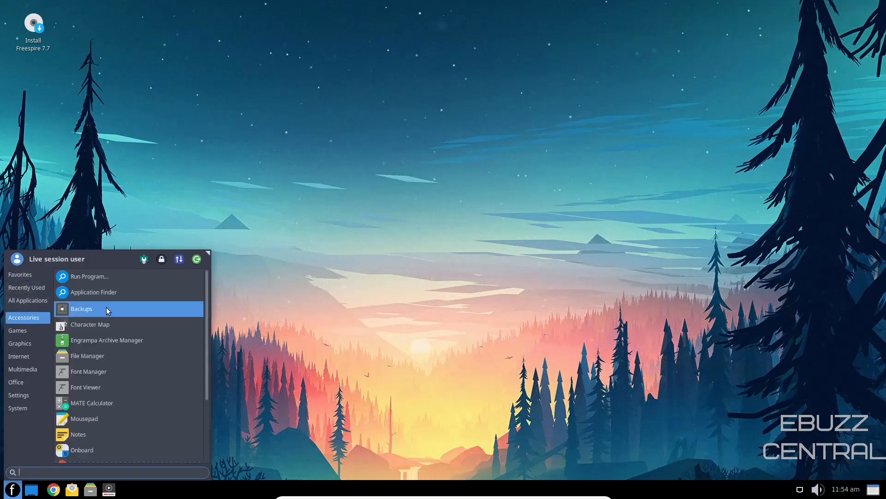
scroll("down", 3)
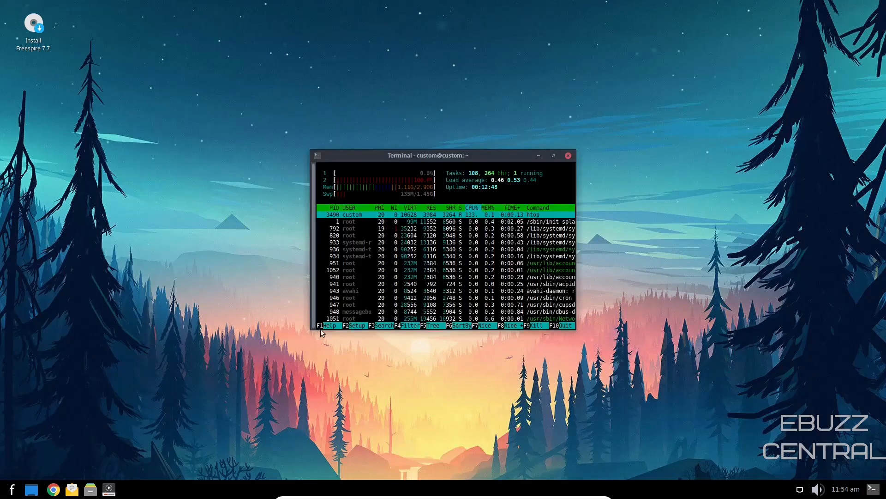
- Open Terminal Emulator to view htop's full process list, then close it
left_click(537, 155)
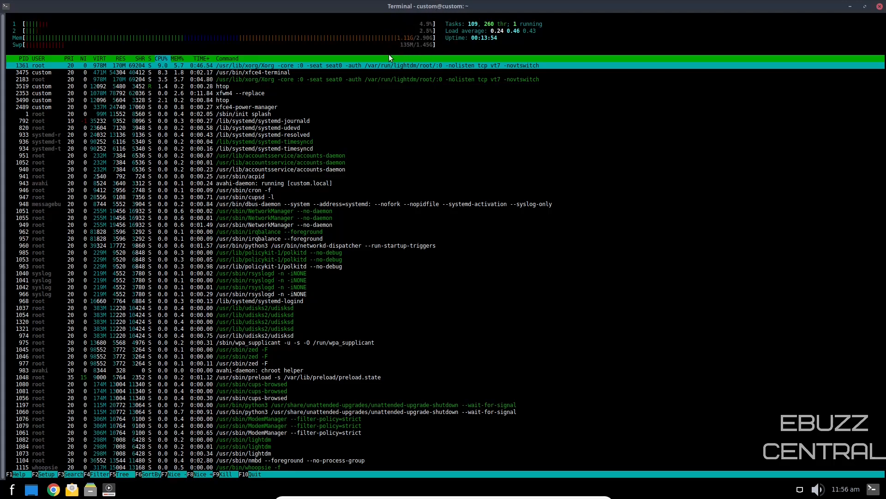
left_click(880, 6)
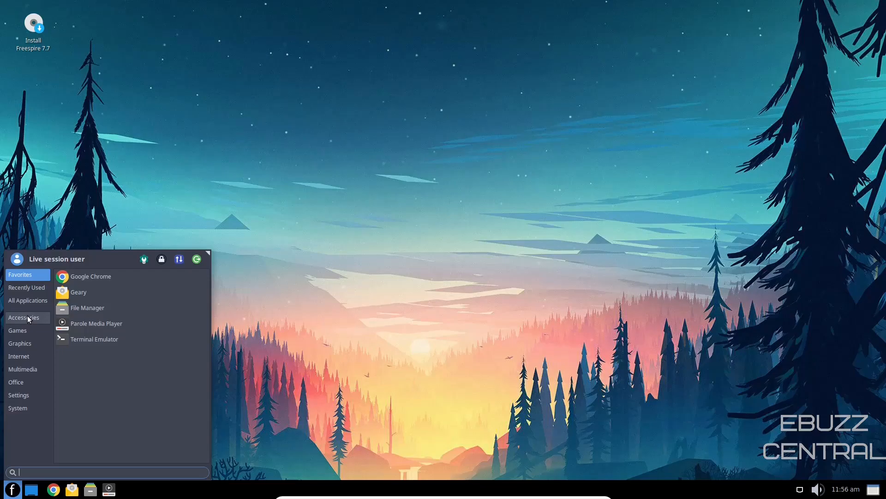
- Browse Games, Graphics and Office, then scroll Settings down to Synaptic Package Manager
left_click(18, 330)
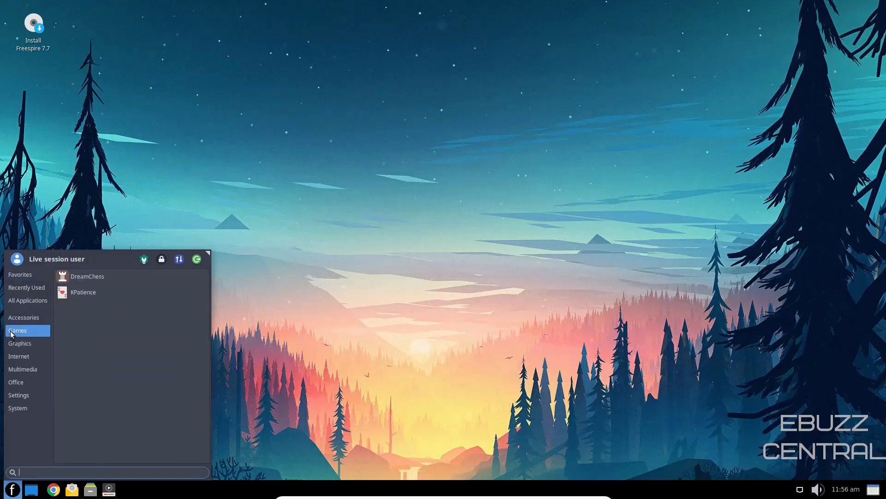
mouse_move(20, 343)
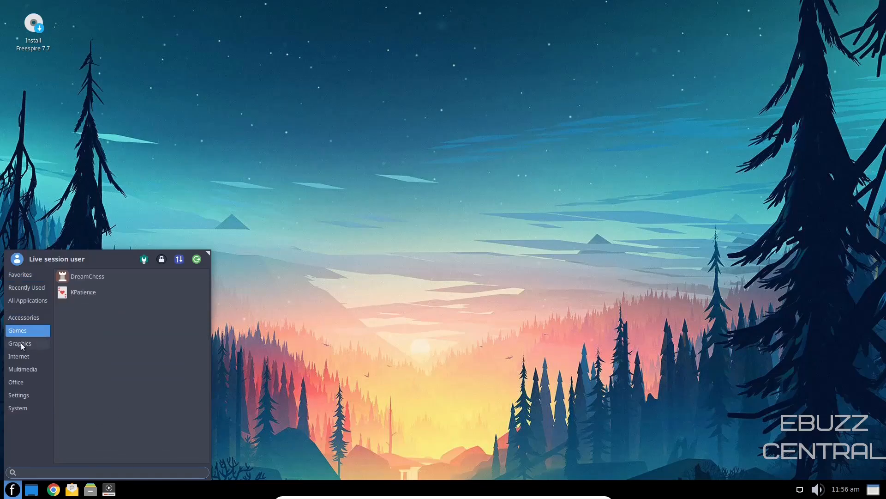
left_click(20, 343)
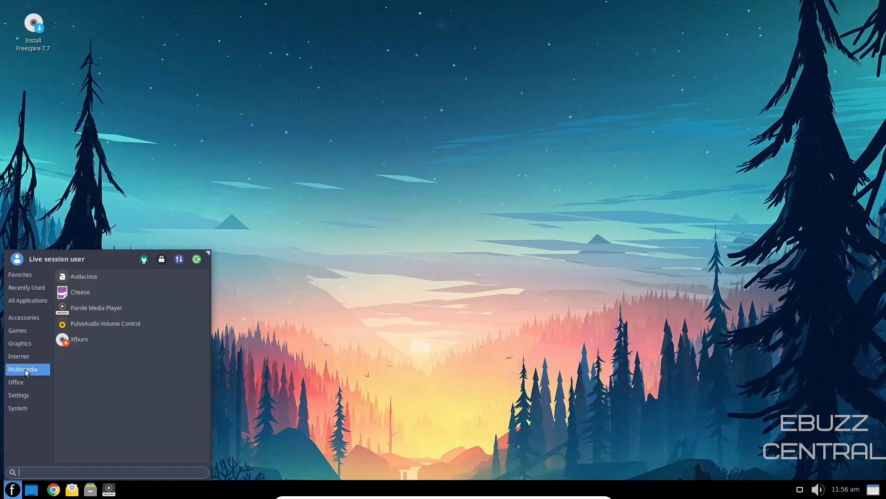
mouse_move(24, 382)
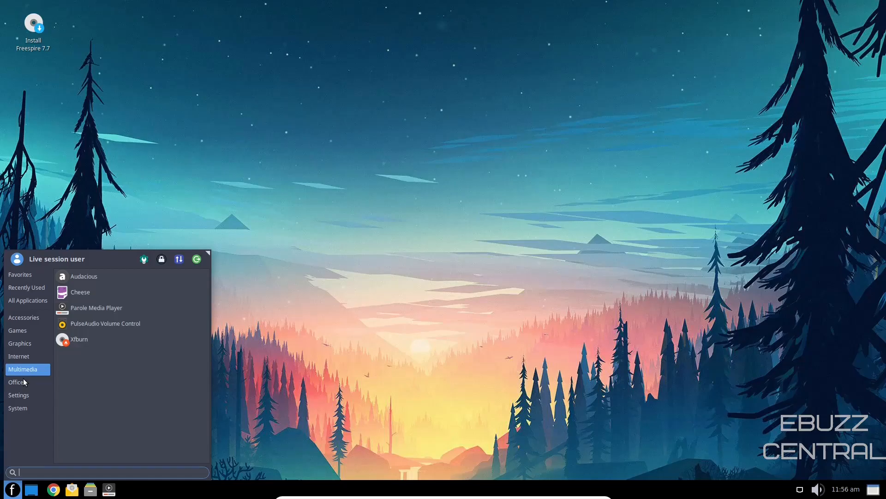
left_click(17, 382)
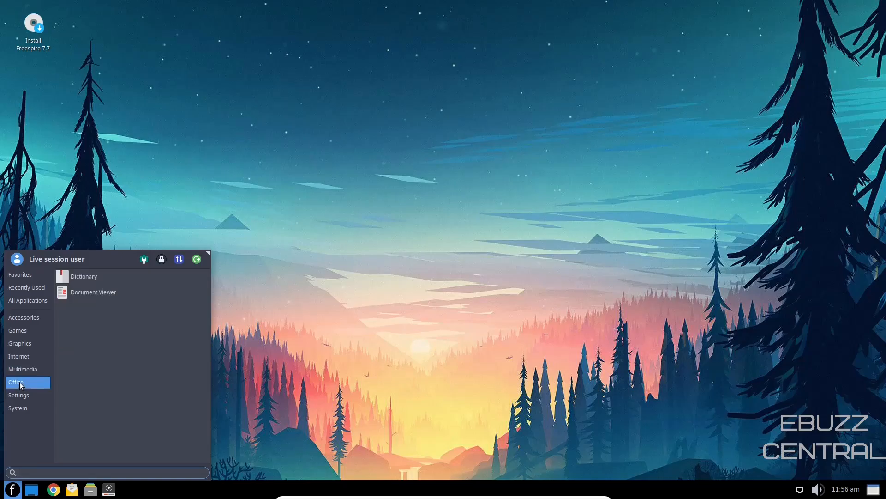
left_click(19, 395)
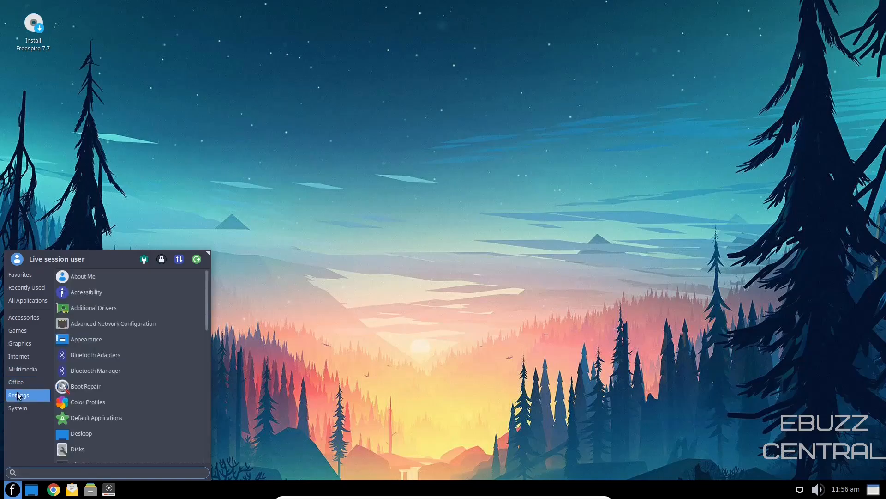
scroll("down", 3)
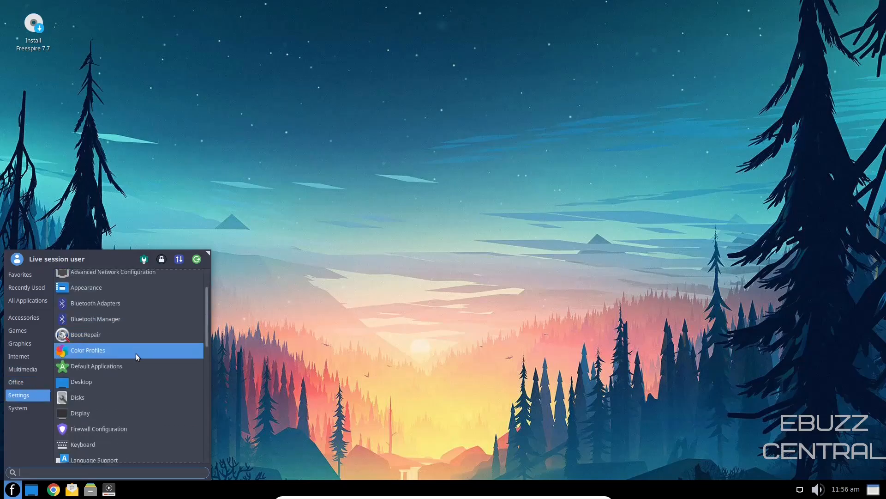
scroll("down", 3)
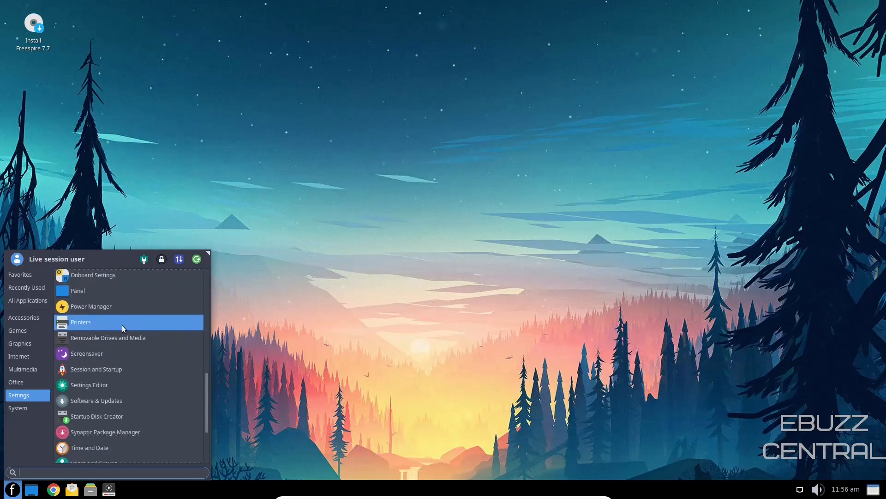
mouse_move(104, 401)
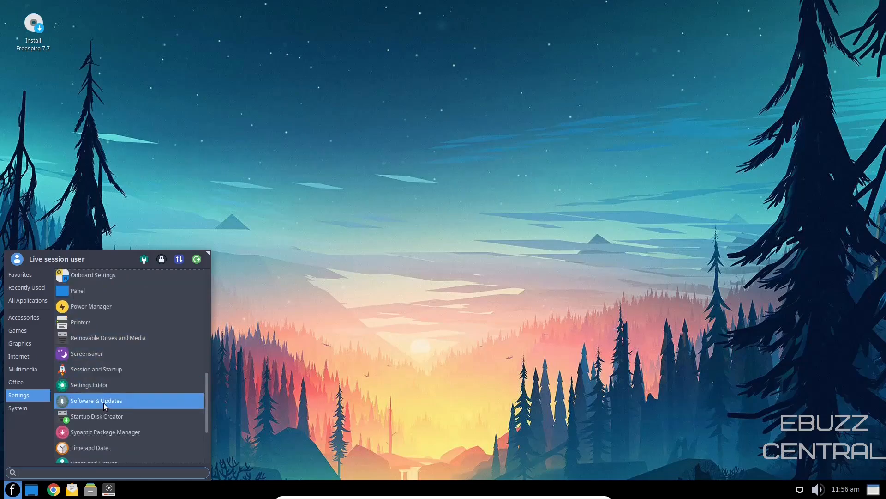
- View the Other Software and Additional Drivers tabs in Software & Updates, then close it
left_click(96, 400)
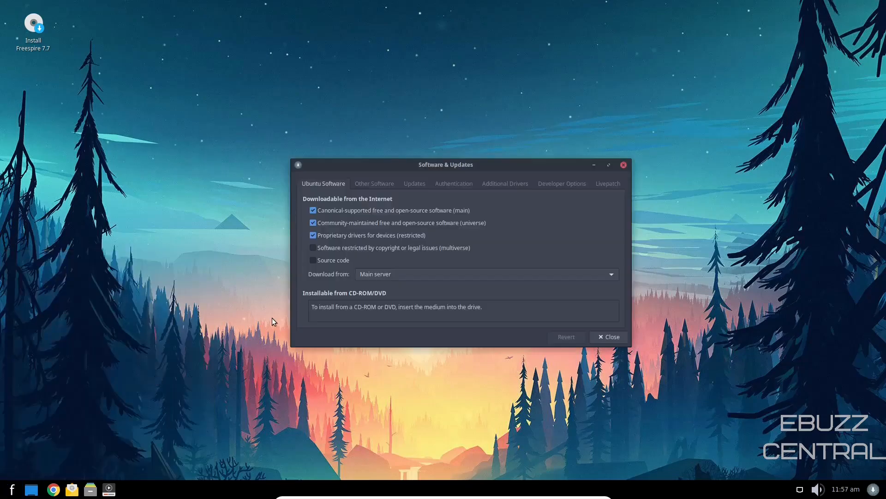
left_click(374, 183)
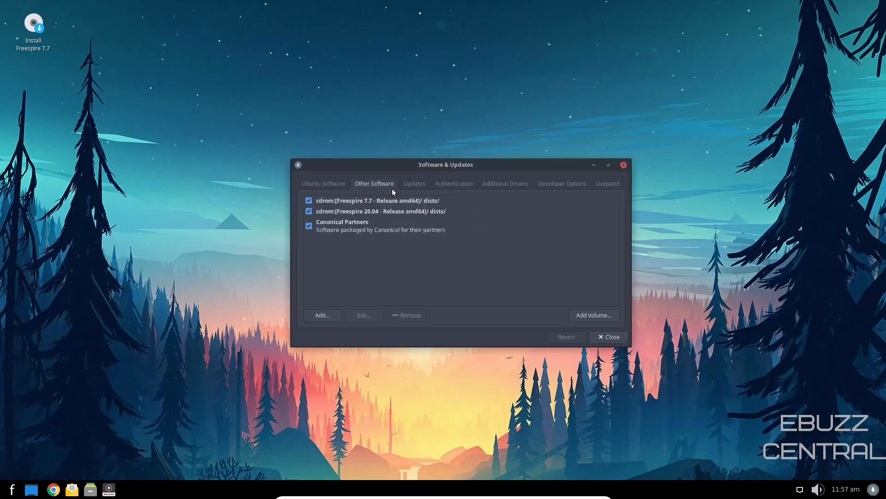
left_click(504, 183)
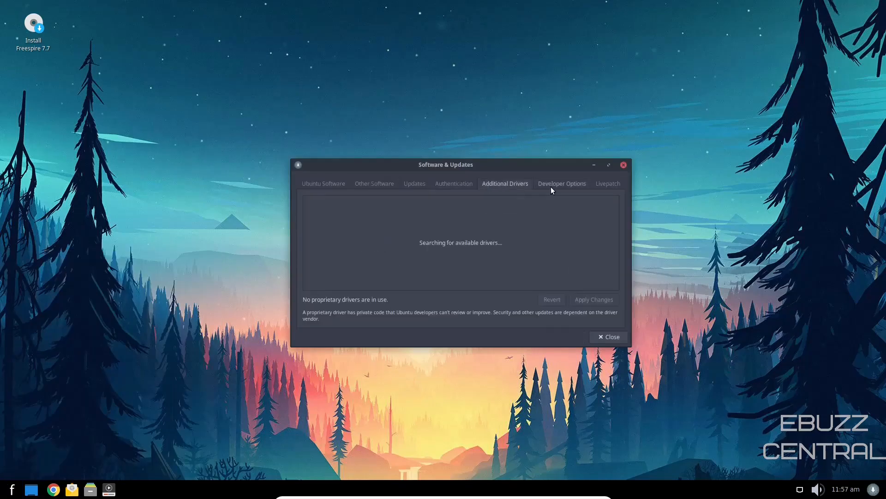
left_click(323, 183)
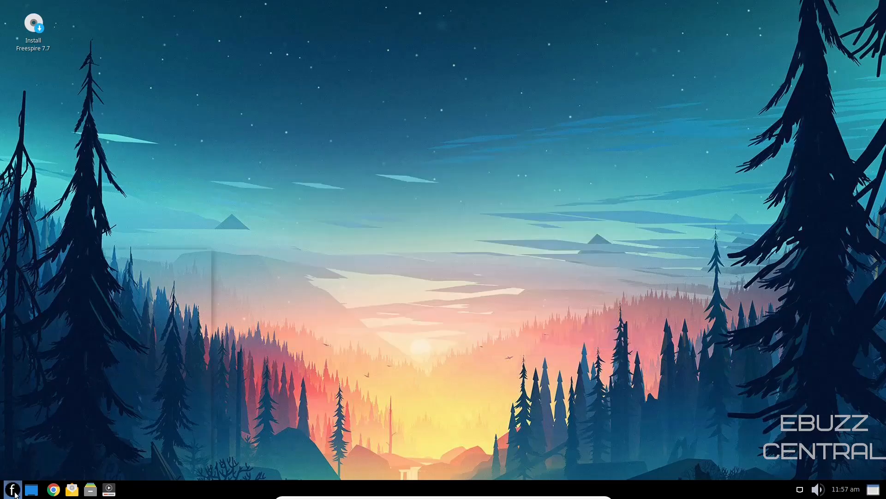
- Launch Synaptic Package Manager from the applications menu
left_click(10, 489)
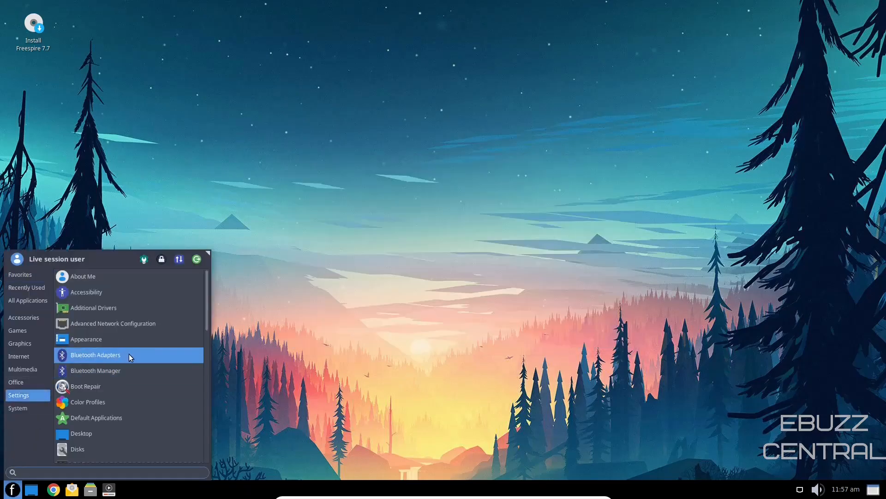
scroll("down", 3)
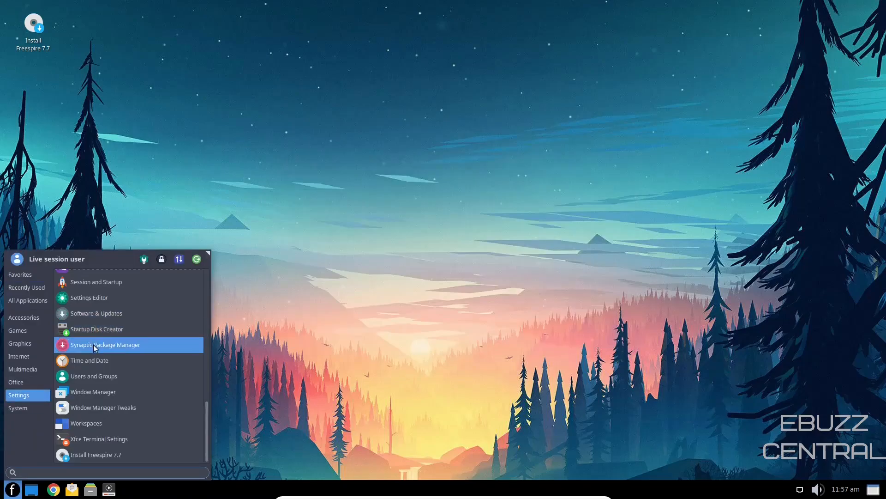
left_click(106, 345)
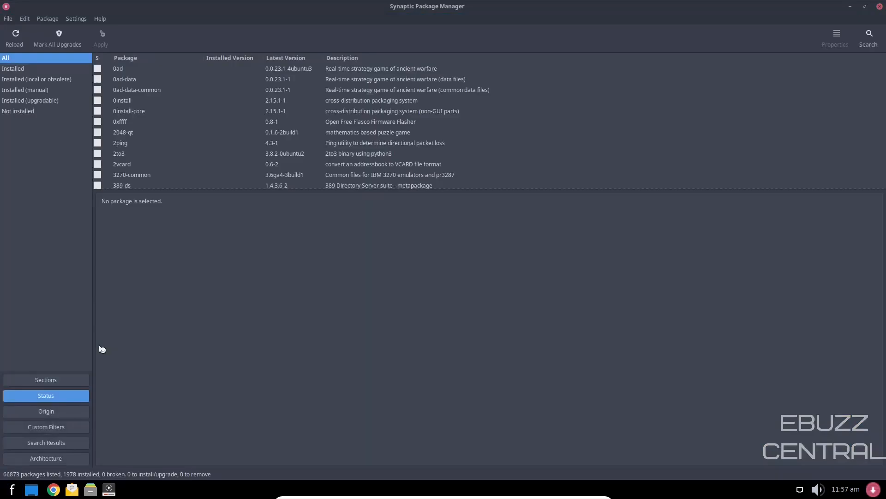
mouse_move(36, 78)
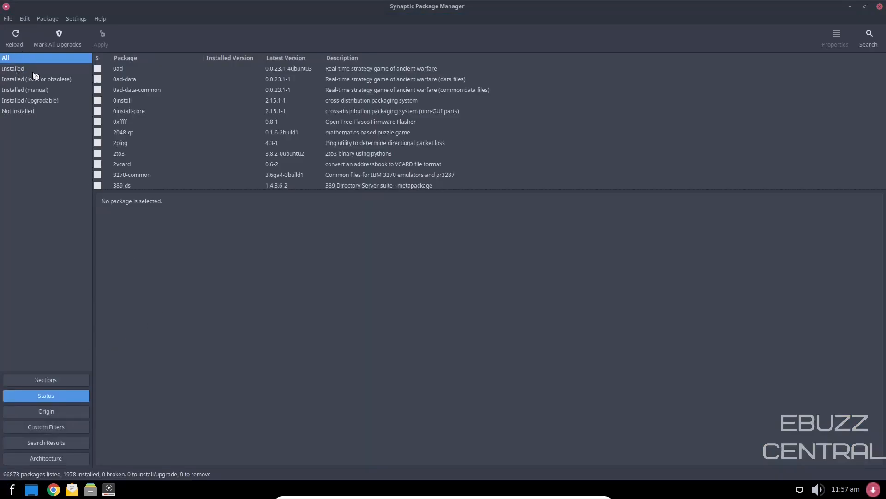
mouse_move(17, 125)
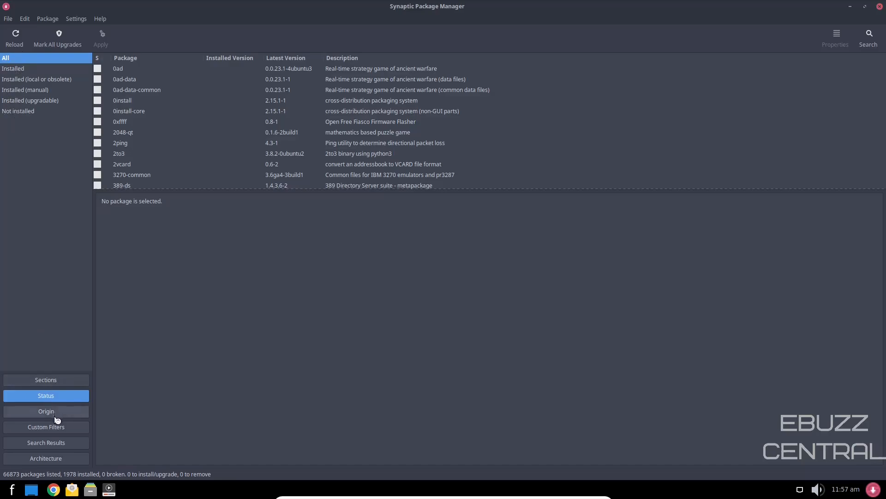
mouse_move(62, 455)
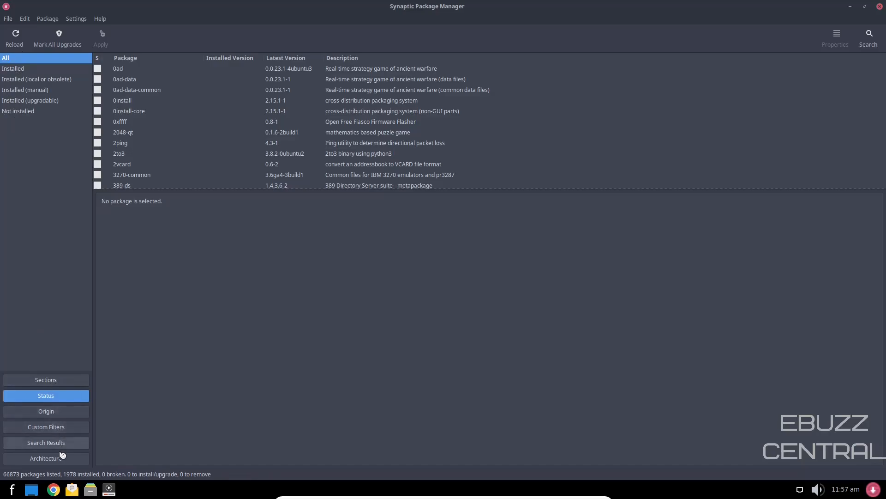
mouse_move(48, 354)
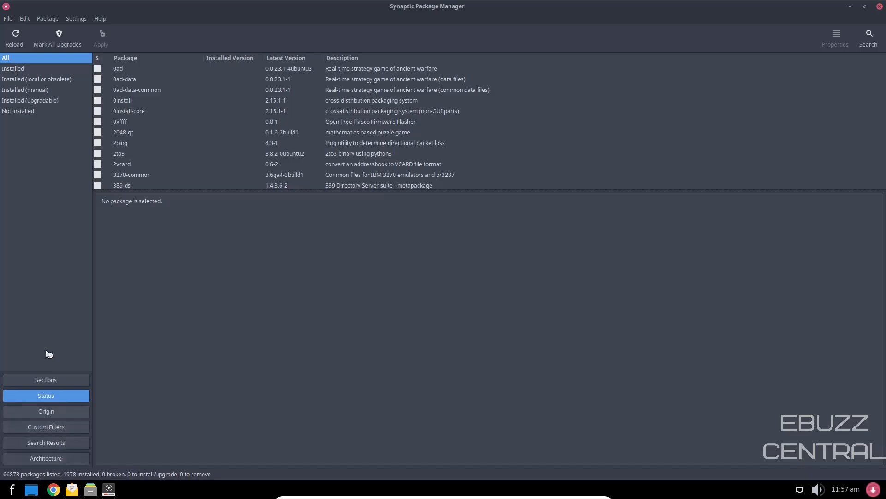
- Search Synaptic for 'obs' to list matching packages including obs-studio
left_click(869, 36)
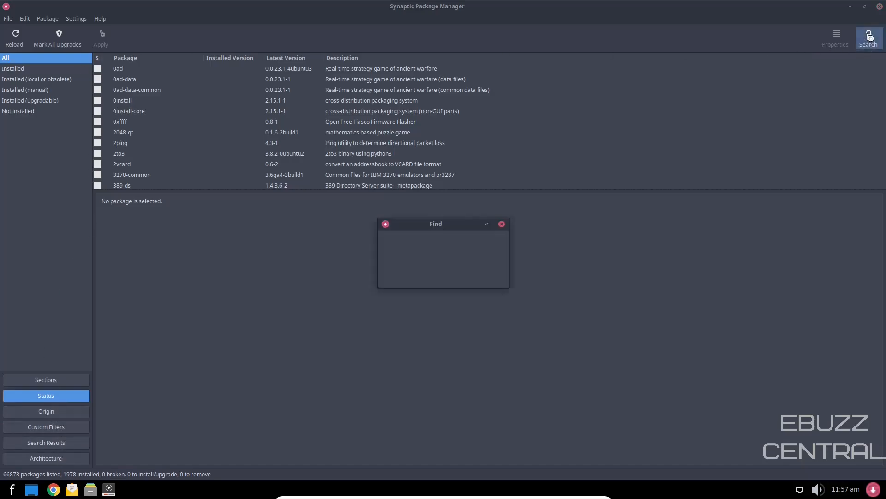
type("obs")
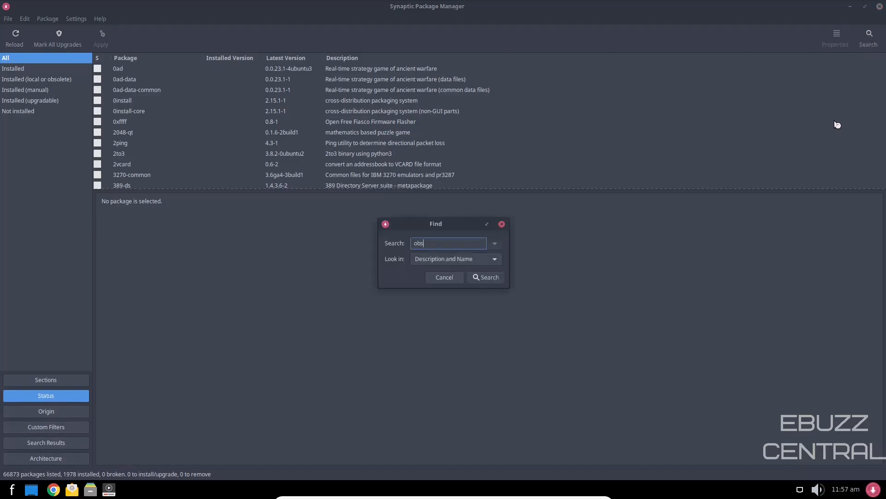
left_click(485, 277)
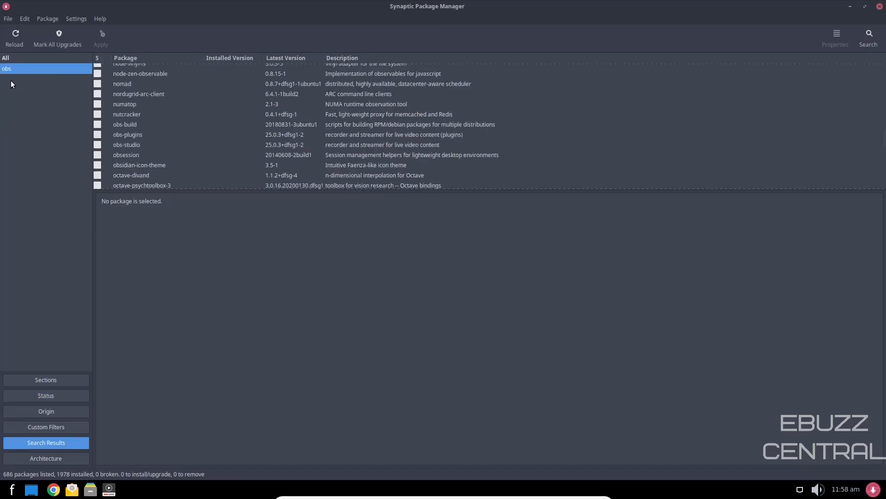
mouse_move(103, 149)
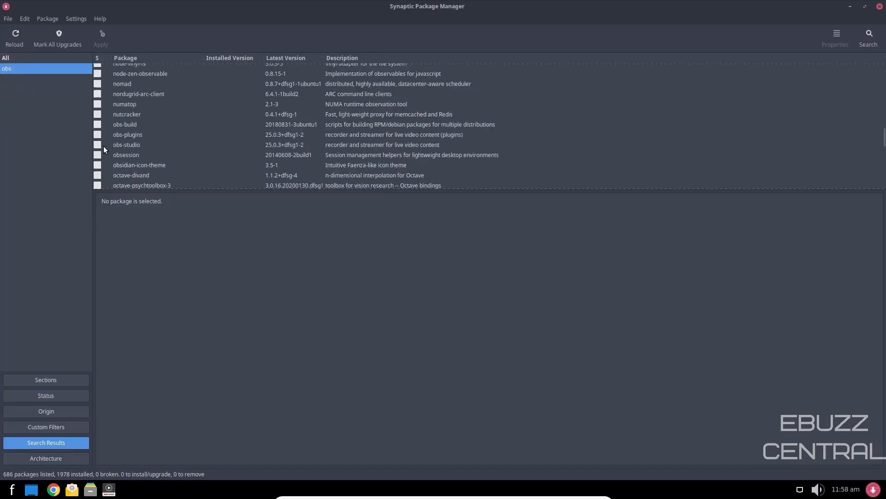
- Mark obs-studio for installation and accept its required dependencies
right_click(127, 144)
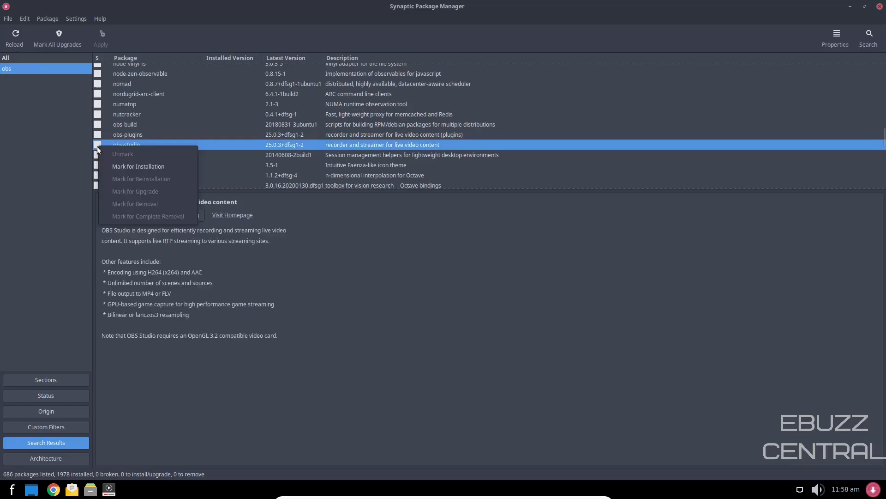
left_click(138, 166)
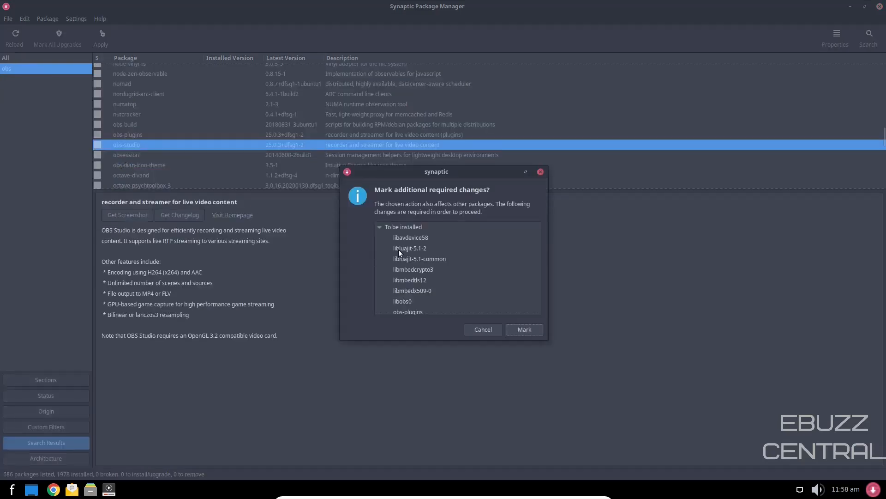
scroll("down", 3)
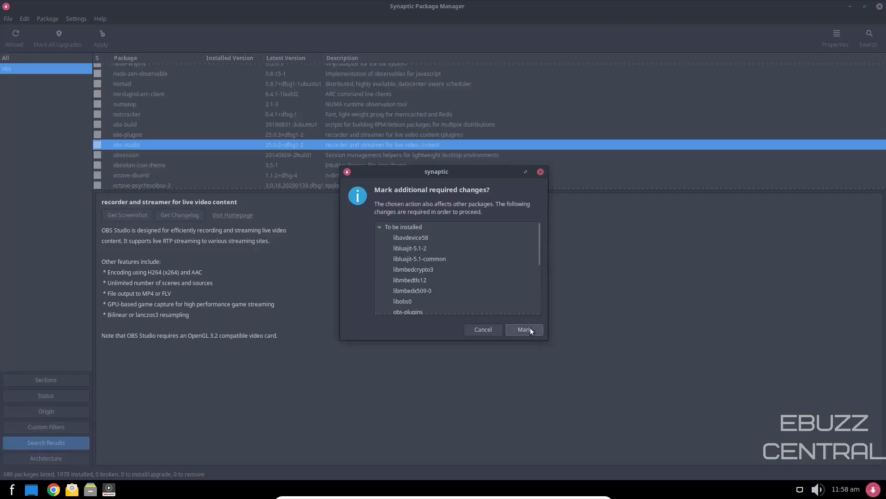
left_click(524, 330)
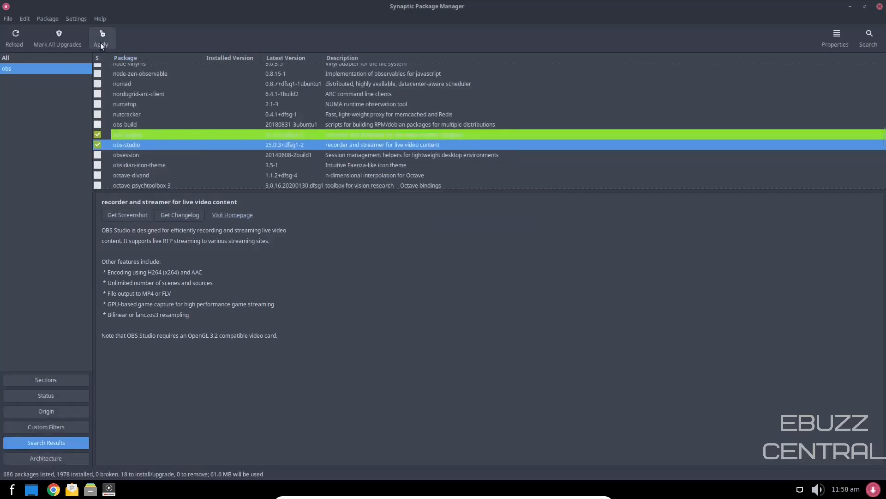
mouse_move(101, 38)
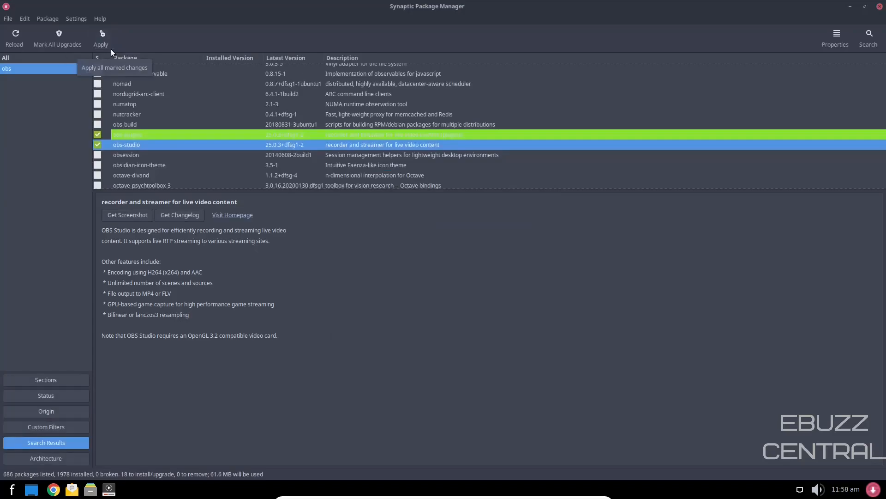
mouse_move(172, 15)
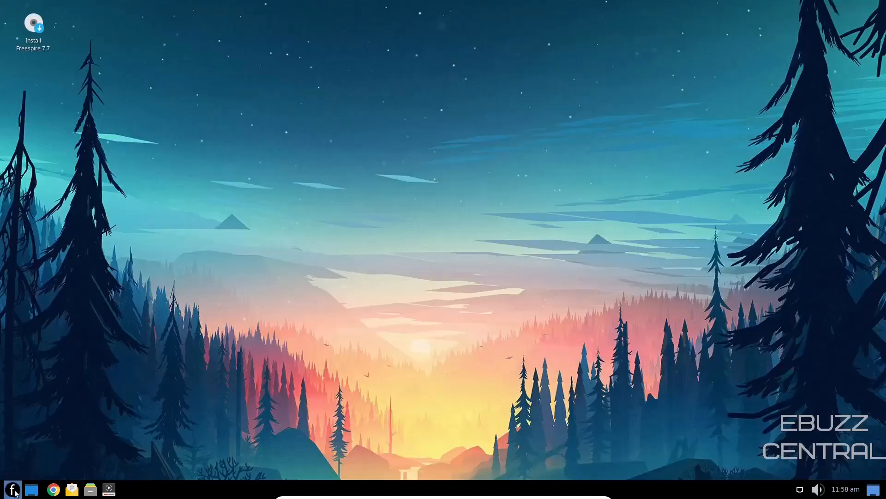
left_click(11, 489)
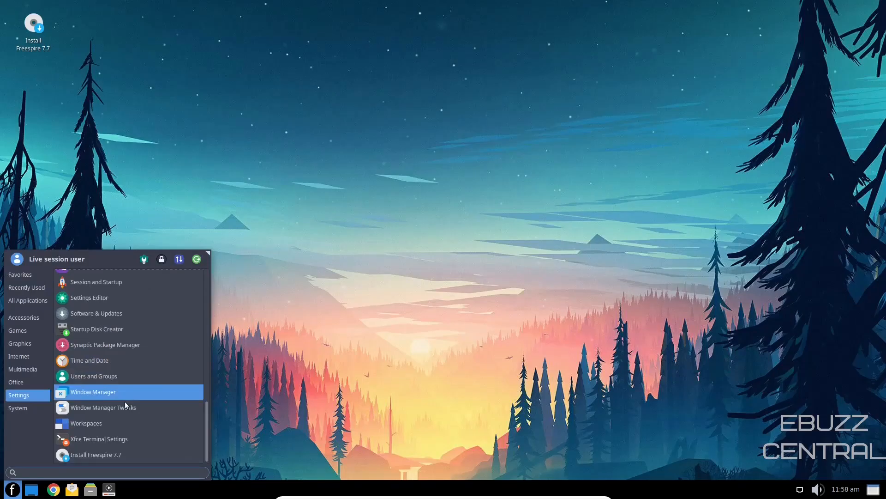
mouse_move(85, 423)
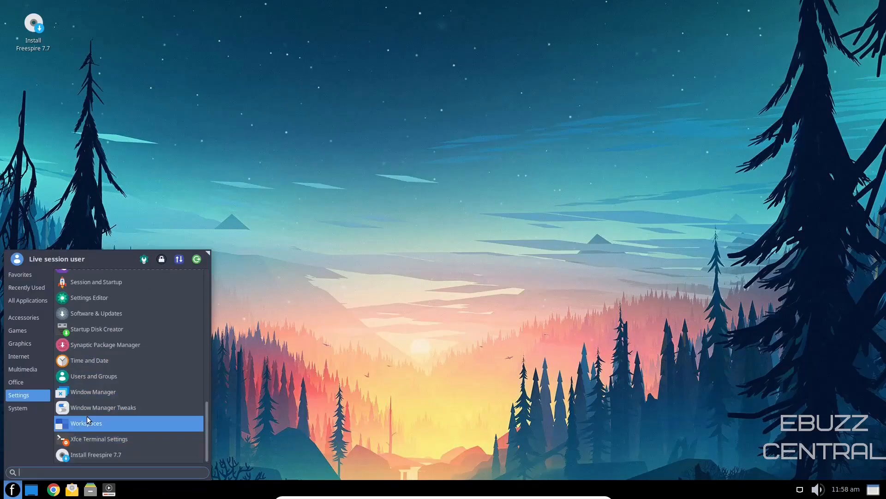
left_click(18, 408)
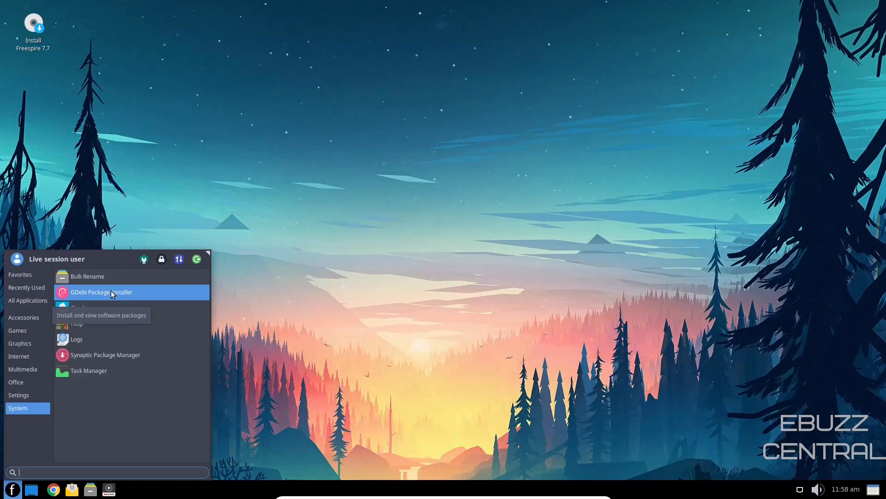
mouse_move(93, 313)
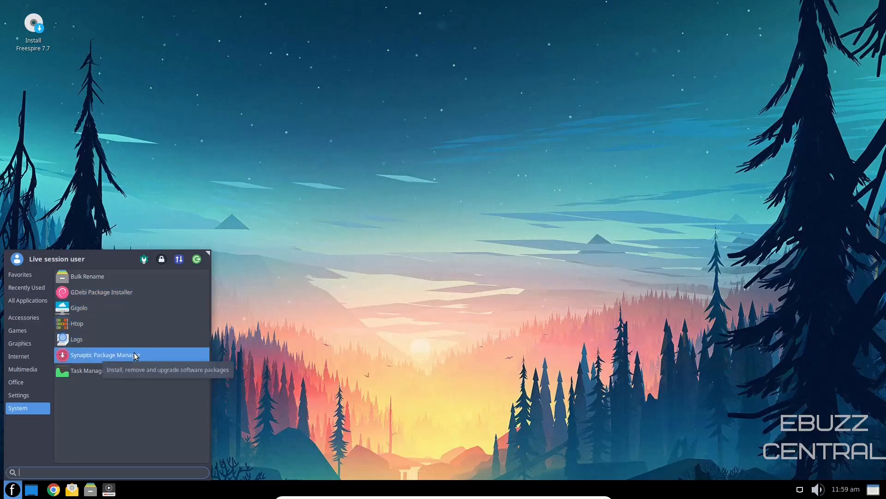
mouse_move(98, 376)
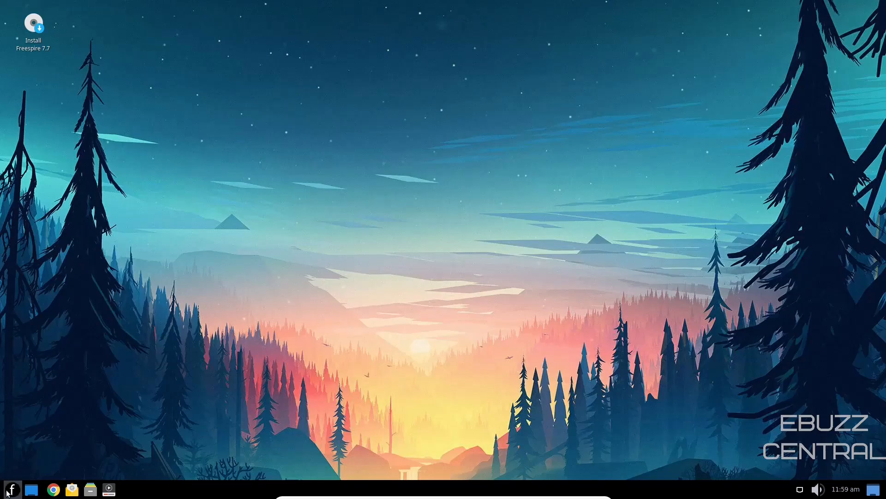
- Launch Task Manager and maximize its window to show all processes
left_click(7, 489)
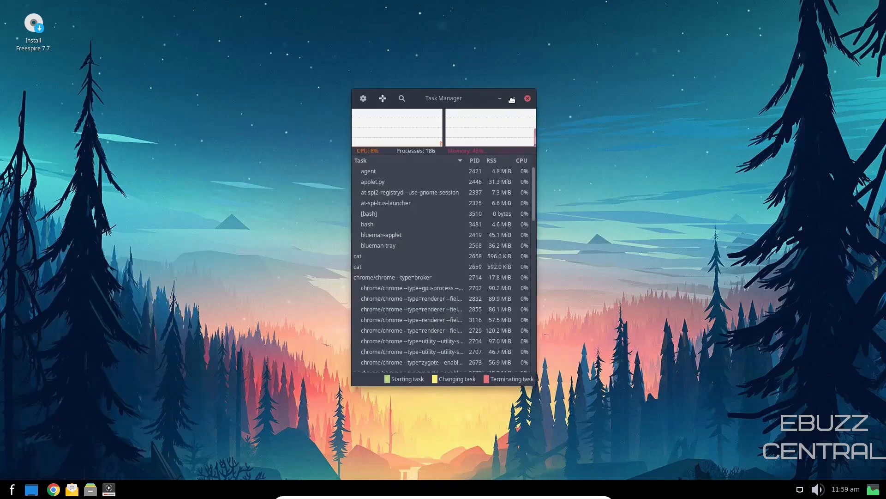
left_click(511, 98)
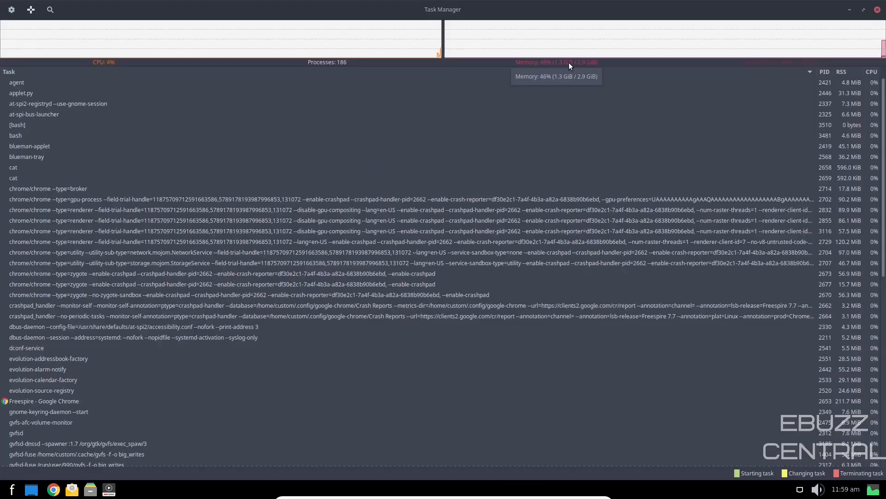
mouse_move(582, 68)
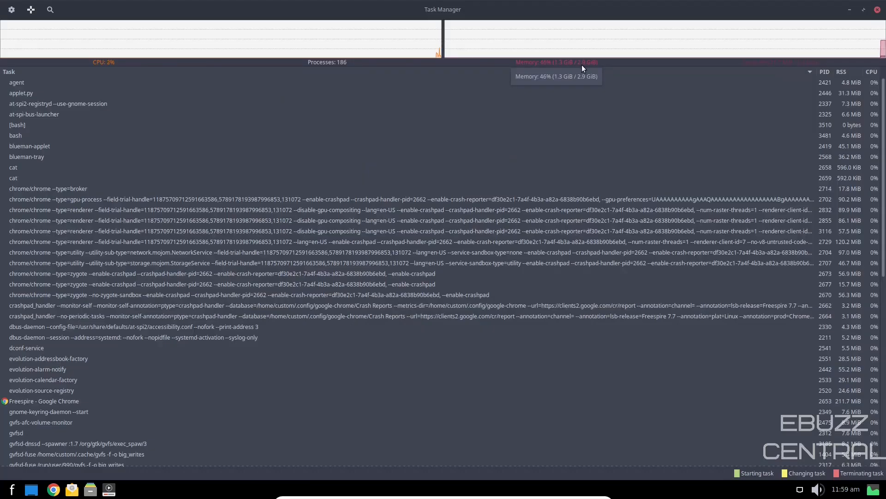
mouse_move(40, 237)
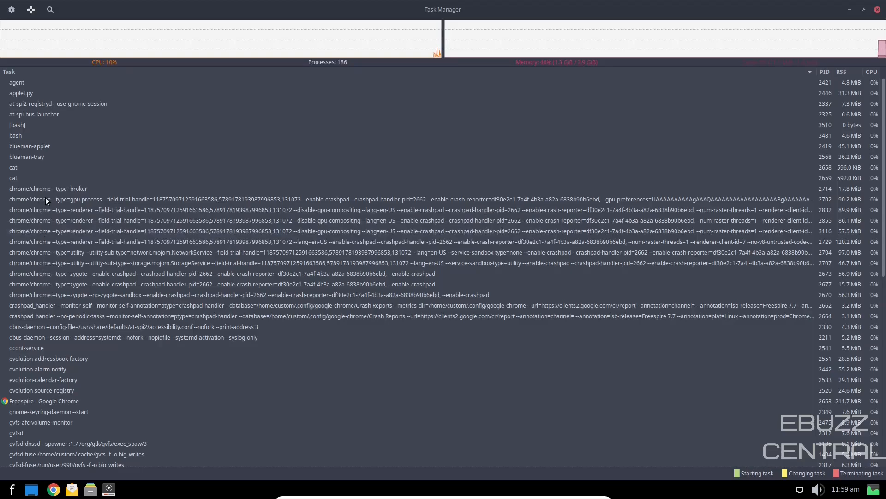
mouse_move(59, 254)
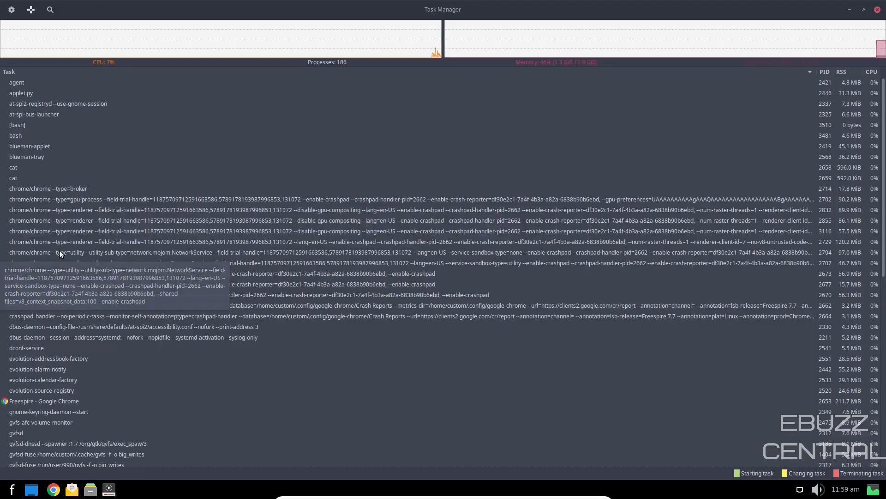
mouse_move(808, 207)
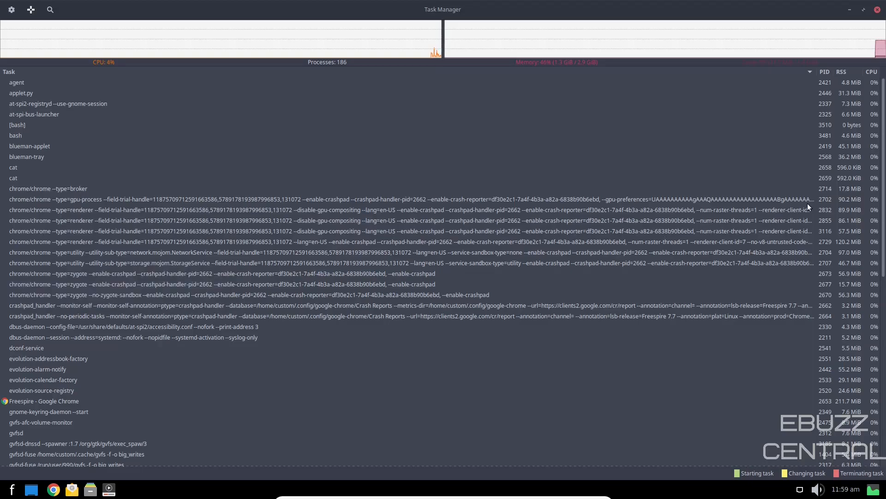
mouse_move(20, 195)
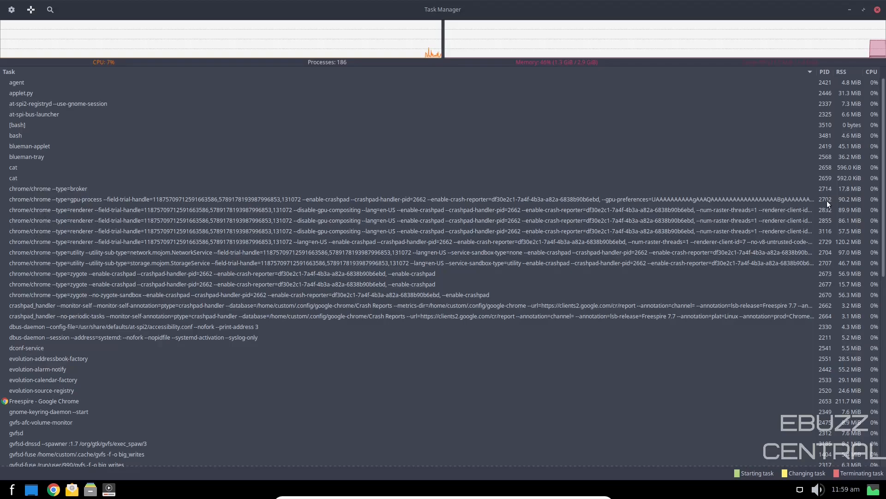
mouse_move(214, 229)
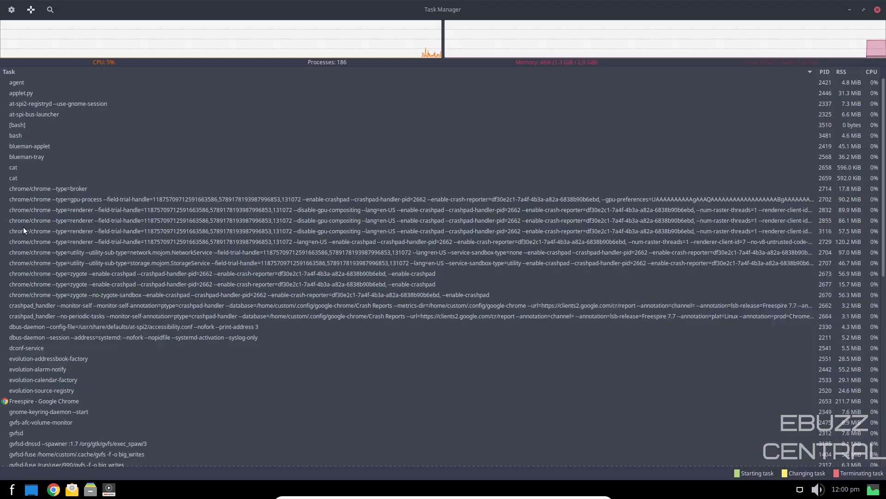
mouse_move(862, 273)
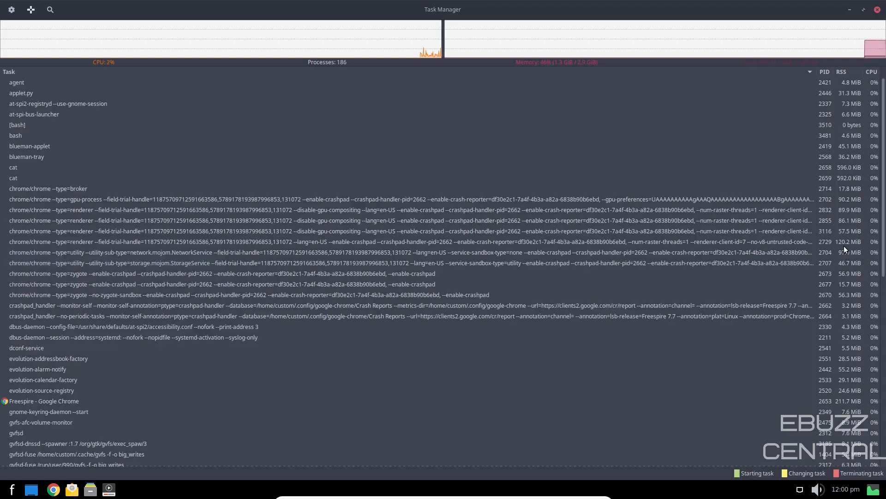
mouse_move(846, 231)
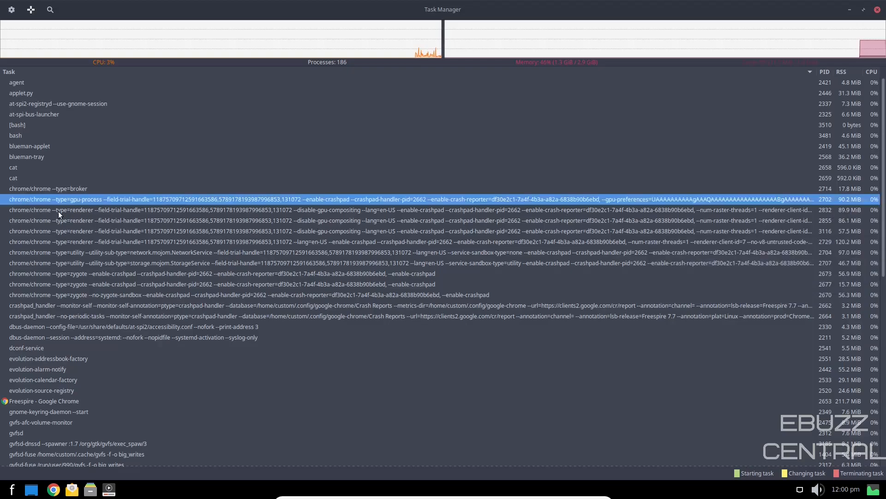
mouse_move(562, 73)
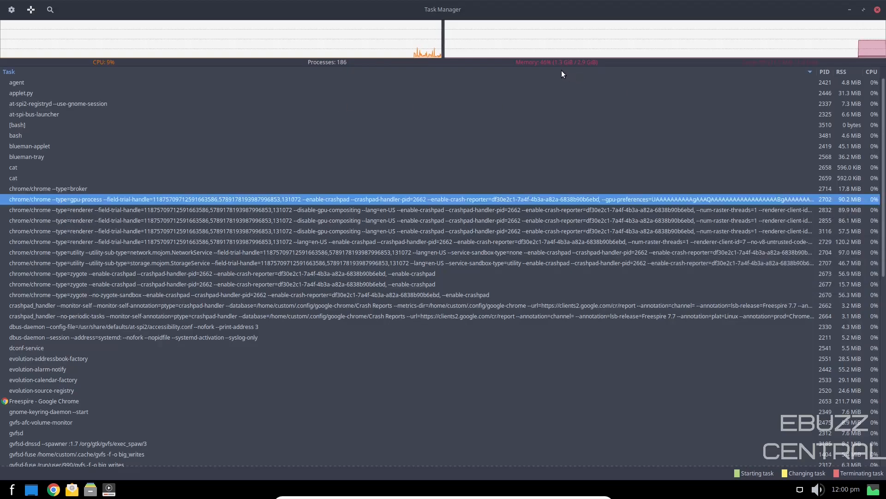
mouse_move(563, 73)
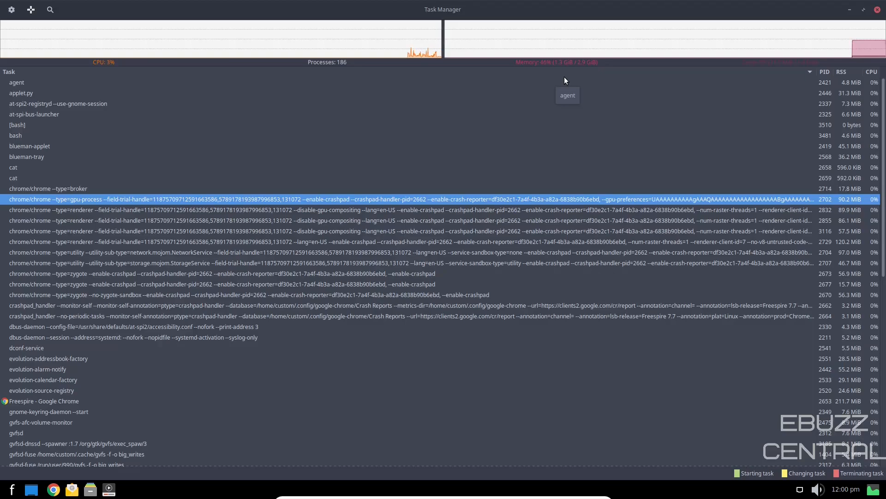
mouse_move(55, 404)
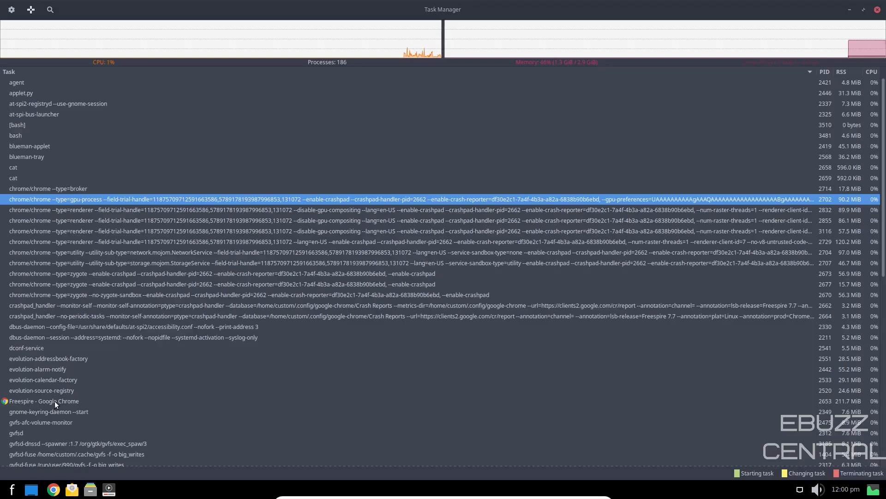
mouse_move(43, 401)
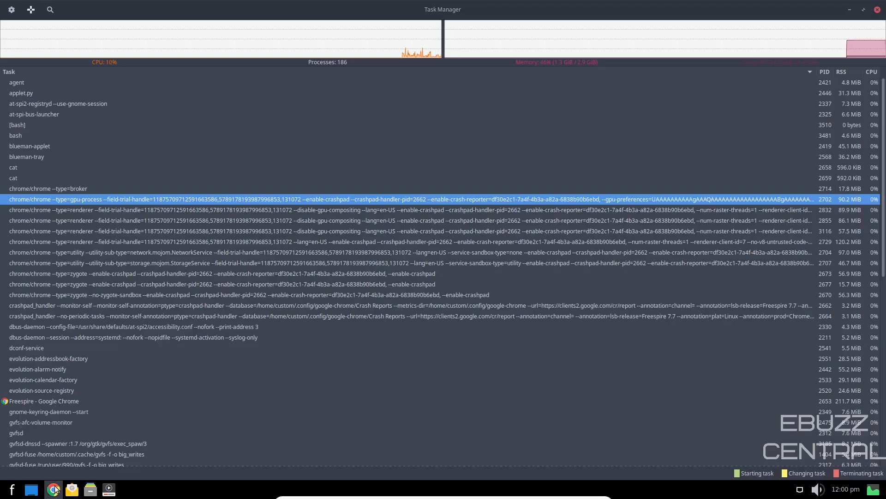
mouse_move(67, 476)
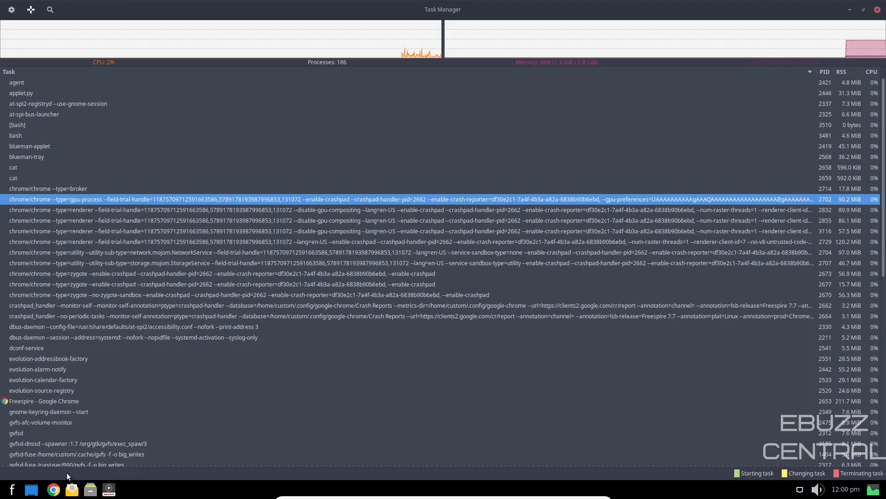